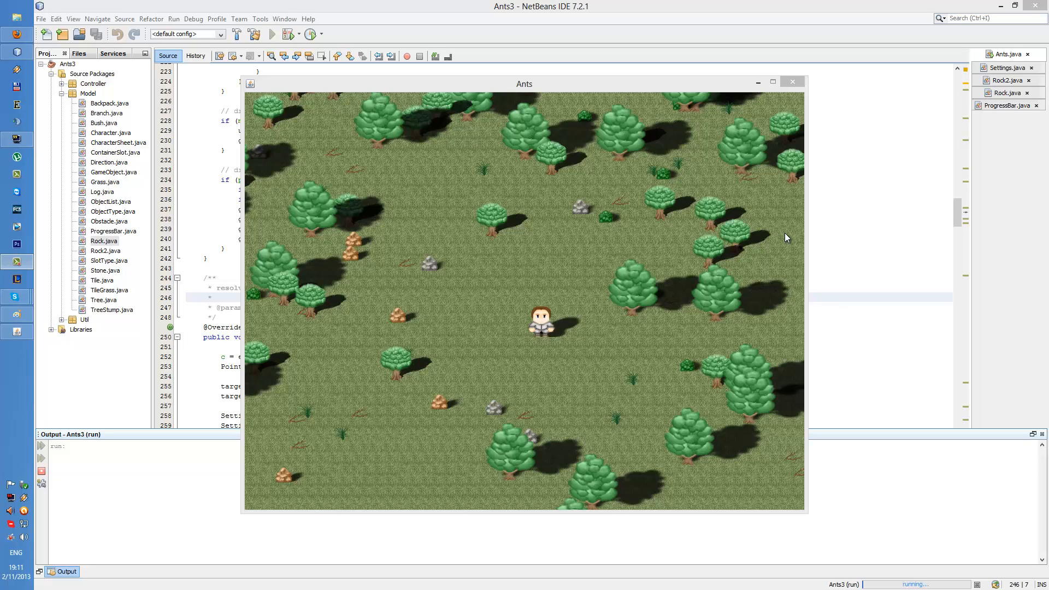
pyautogui.moveTo(511, 298)
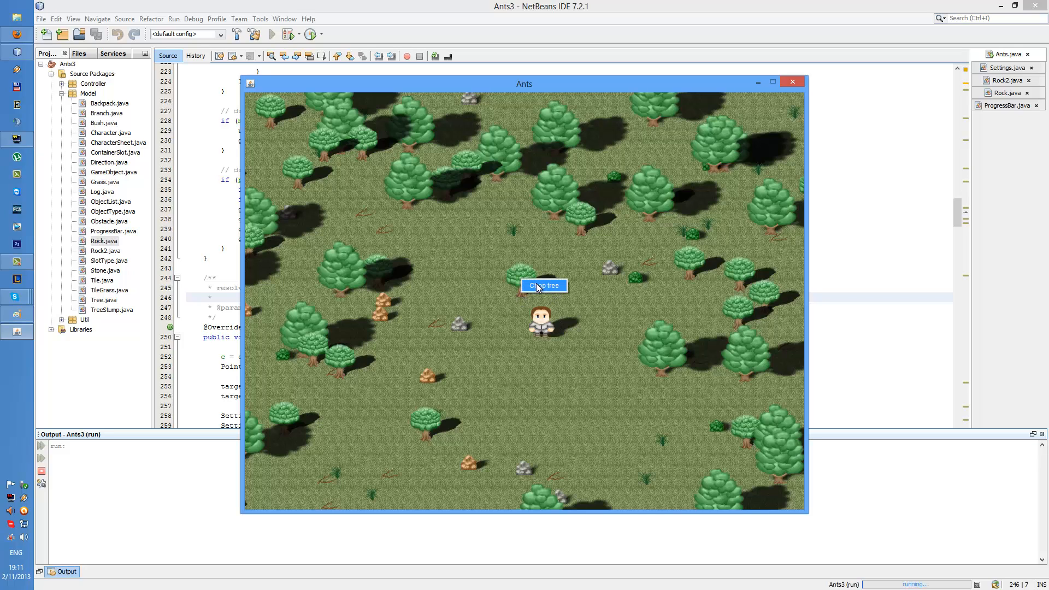
# Chop down the tree in the running Ants game, leaving a log and stump
pyautogui.click(543, 285)
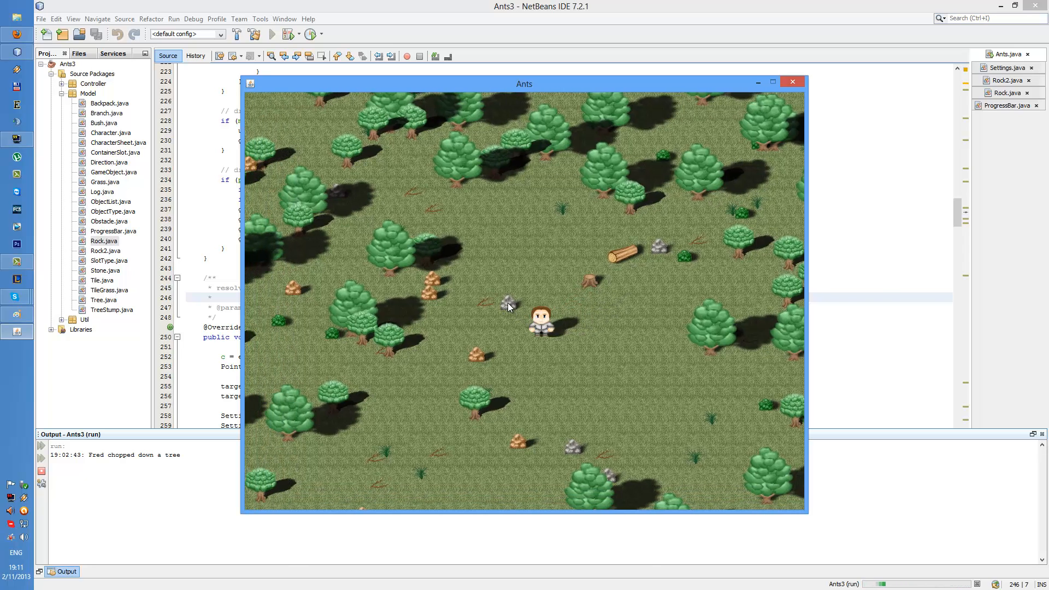
# Chip stone from the rock with the character, then lift the small rock
pyautogui.click(506, 302)
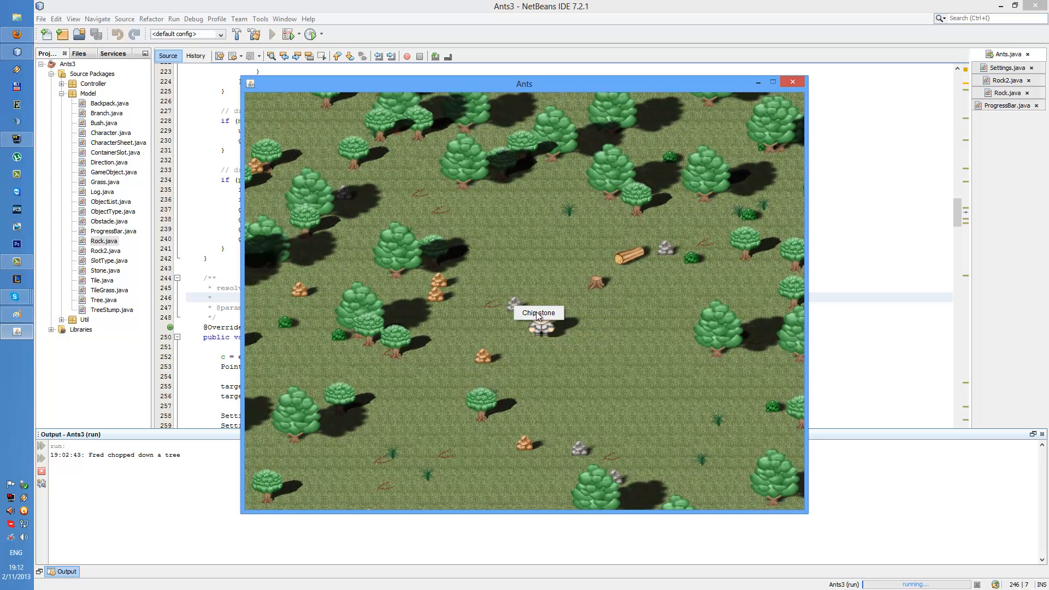
pyautogui.moveTo(479, 324)
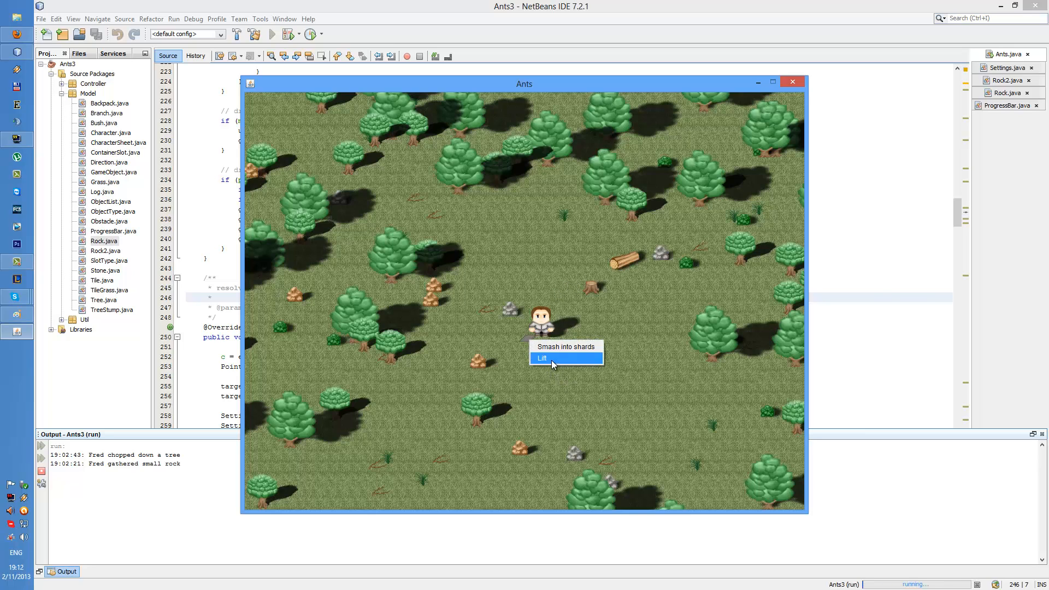
pyautogui.click(542, 358)
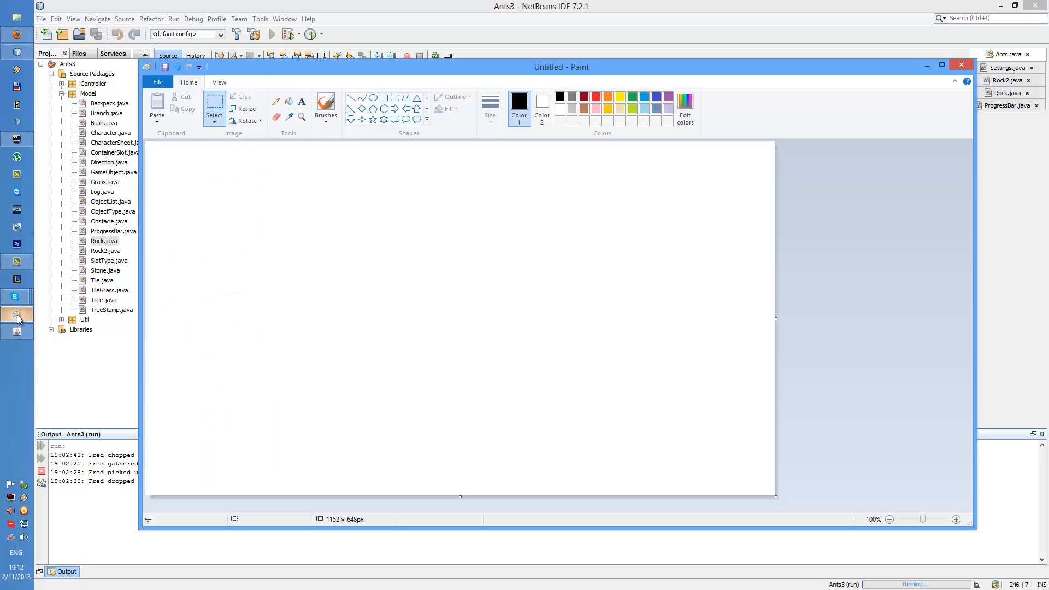
pyautogui.moveTo(253, 236)
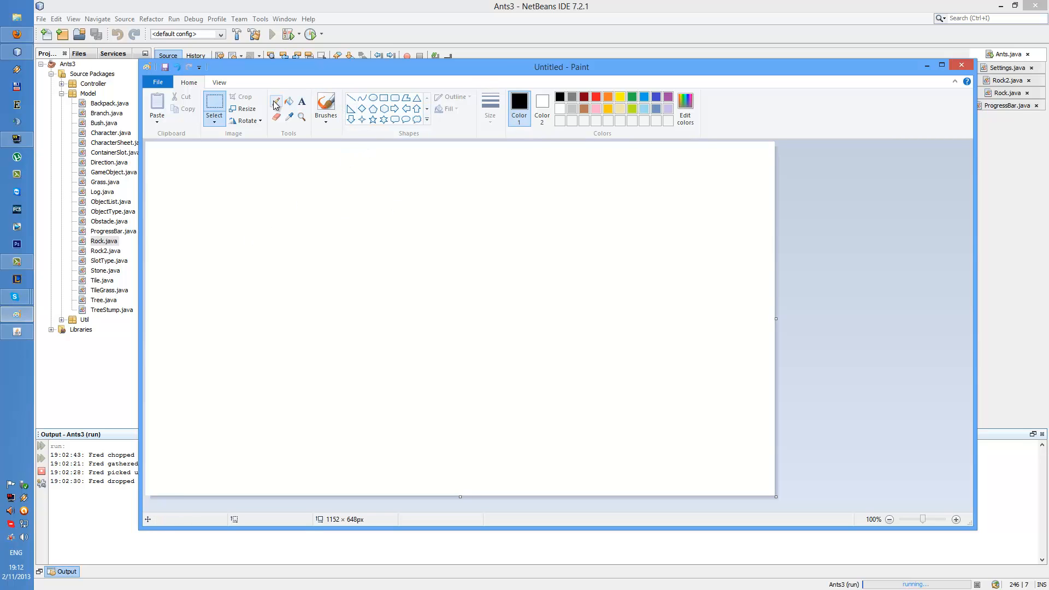
# With the thin pencil, write 'Fred', an arrow labelled 'action', and a tree with trunk
pyautogui.click(275, 101)
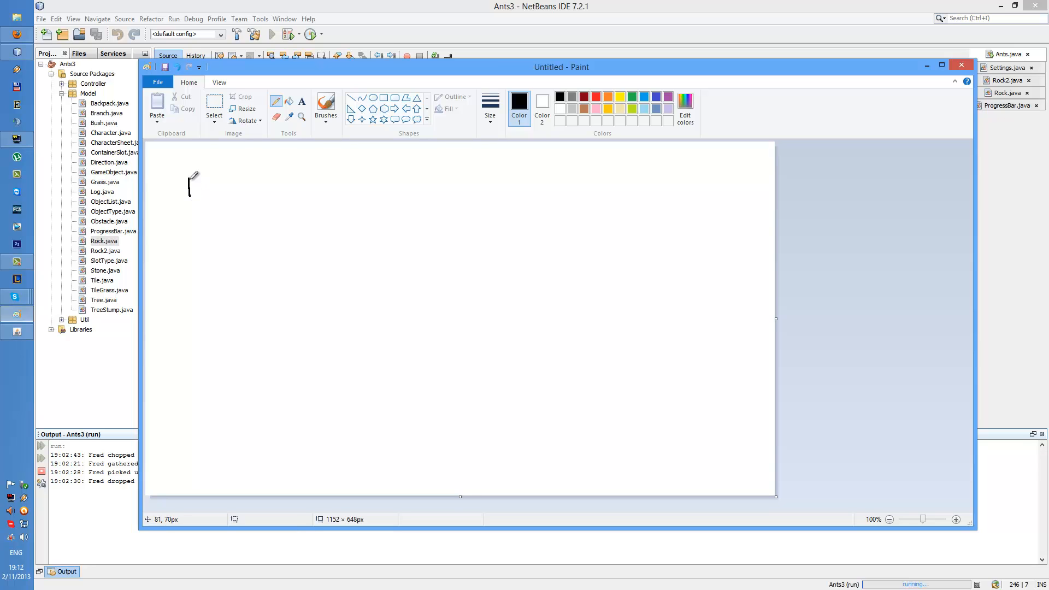
pyautogui.moveTo(190, 187); pyautogui.dragTo(224, 197)
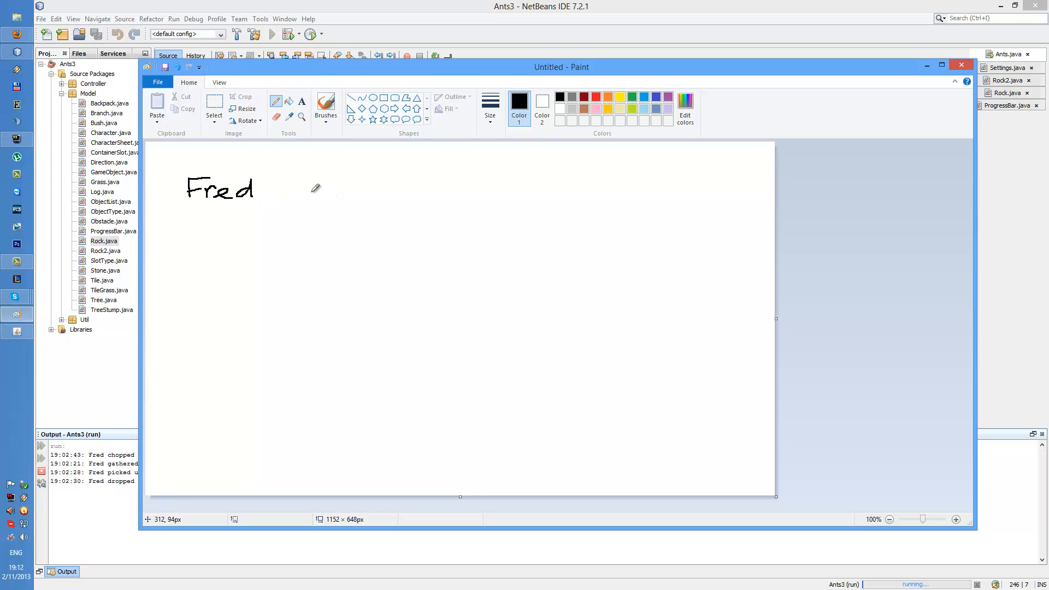
pyautogui.moveTo(277, 190); pyautogui.dragTo(334, 184)
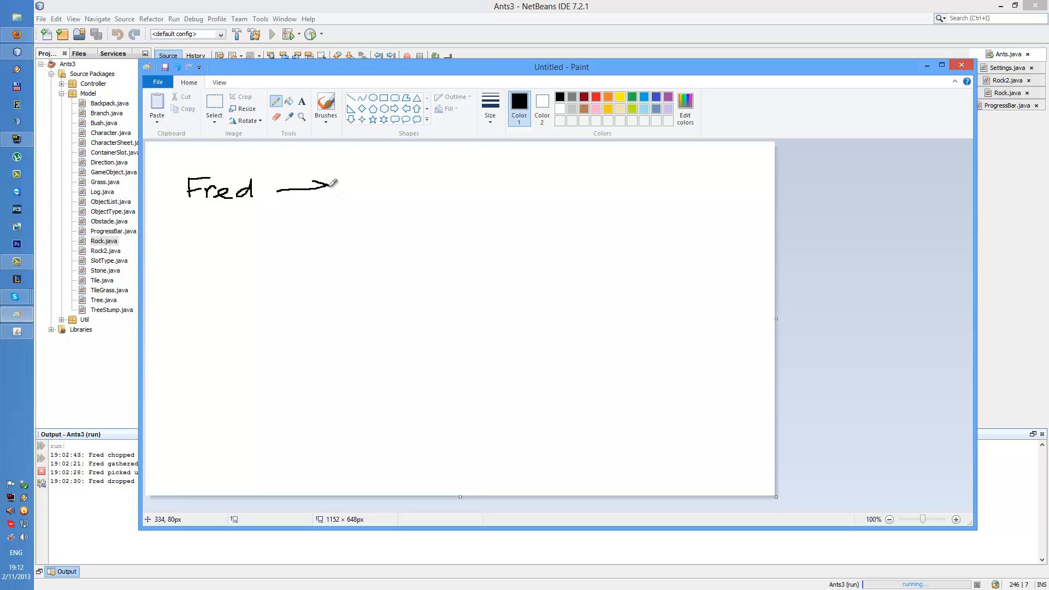
pyautogui.moveTo(284, 170); pyautogui.dragTo(304, 164)
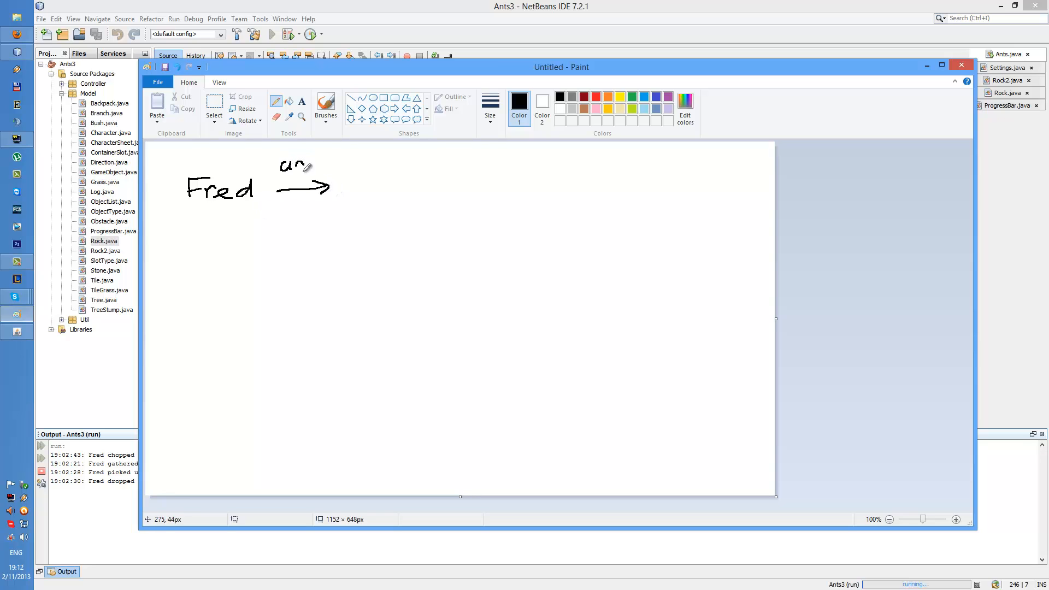
pyautogui.moveTo(304, 166); pyautogui.dragTo(345, 168)
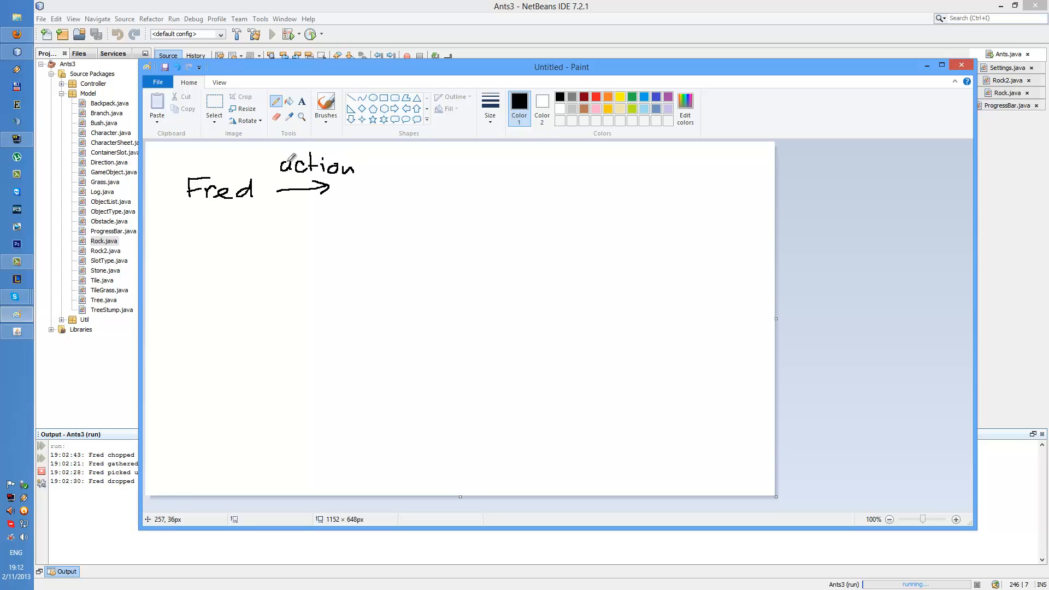
pyautogui.moveTo(381, 166)
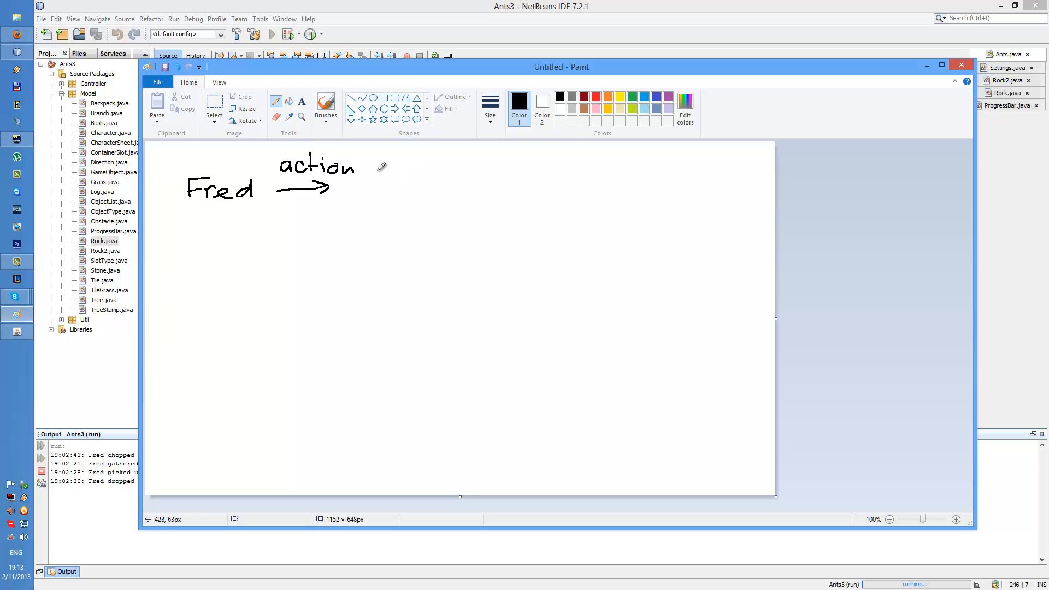
pyautogui.moveTo(368, 177); pyautogui.dragTo(411, 161)
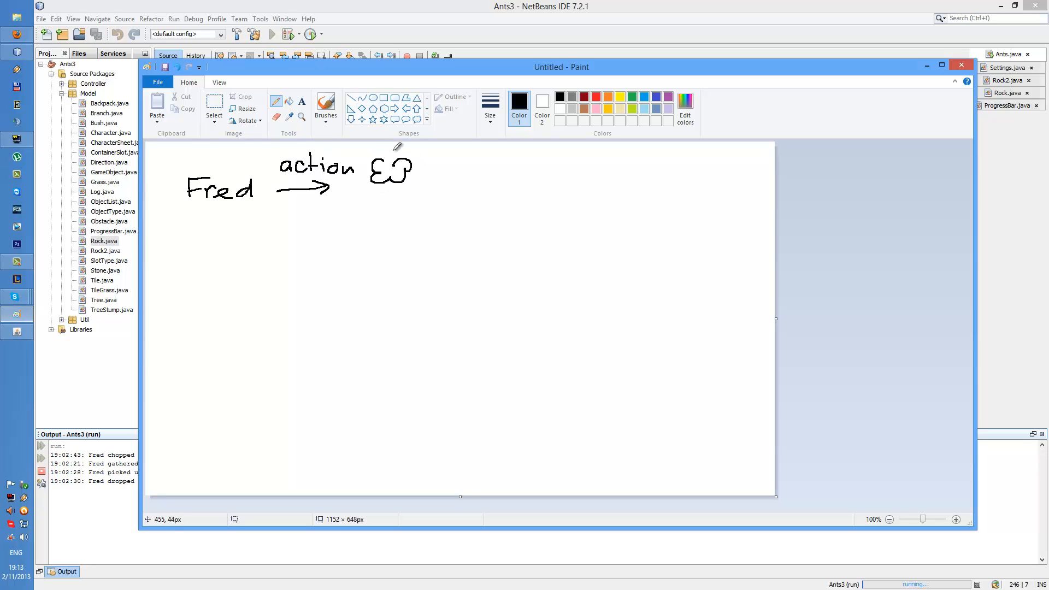
pyautogui.moveTo(394, 181); pyautogui.dragTo(387, 204)
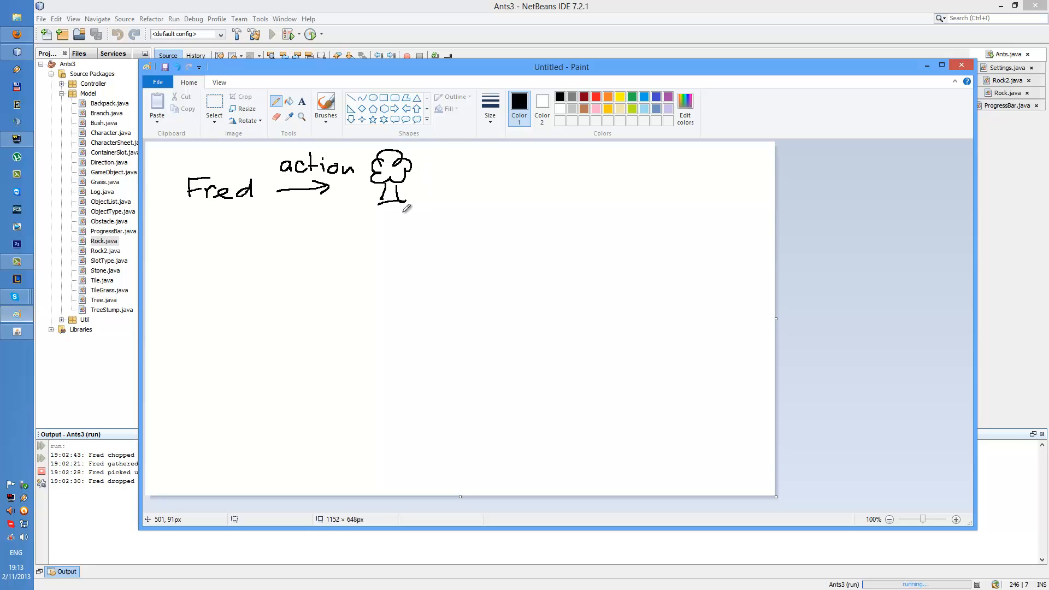
pyautogui.moveTo(418, 188)
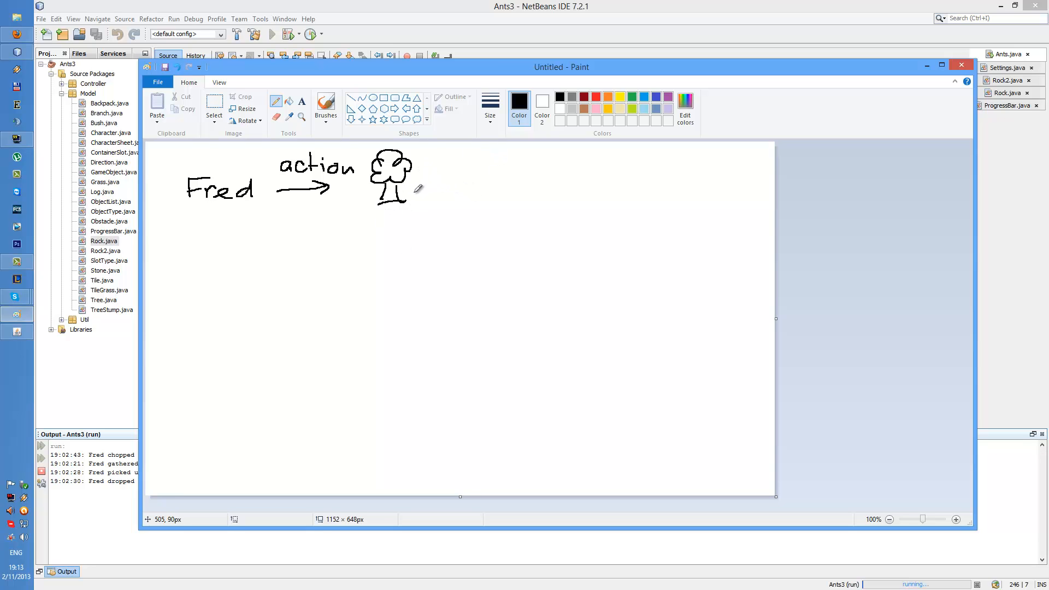
pyautogui.moveTo(461, 175)
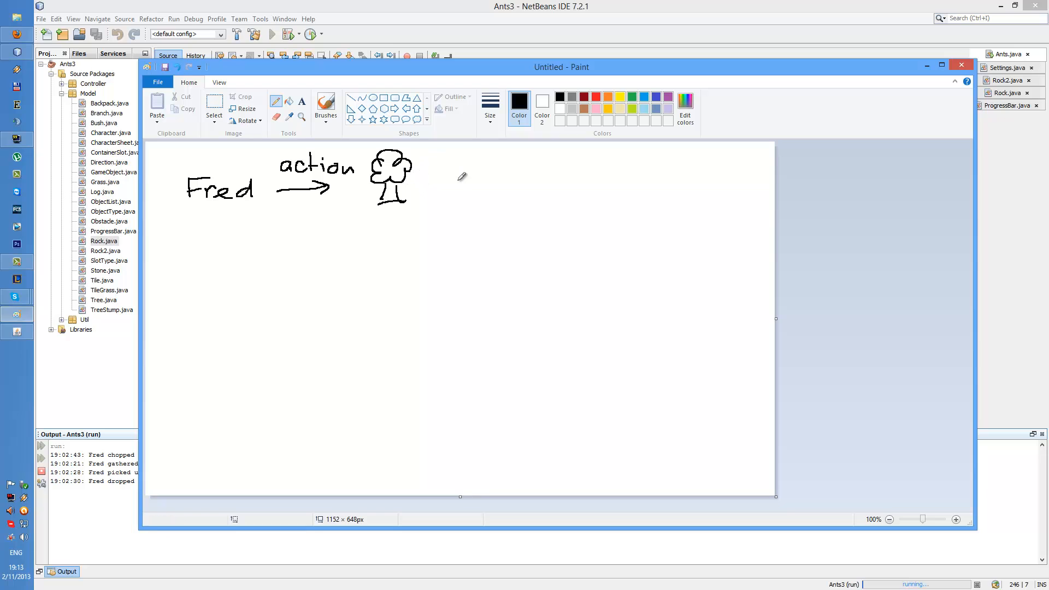
pyautogui.moveTo(444, 182)
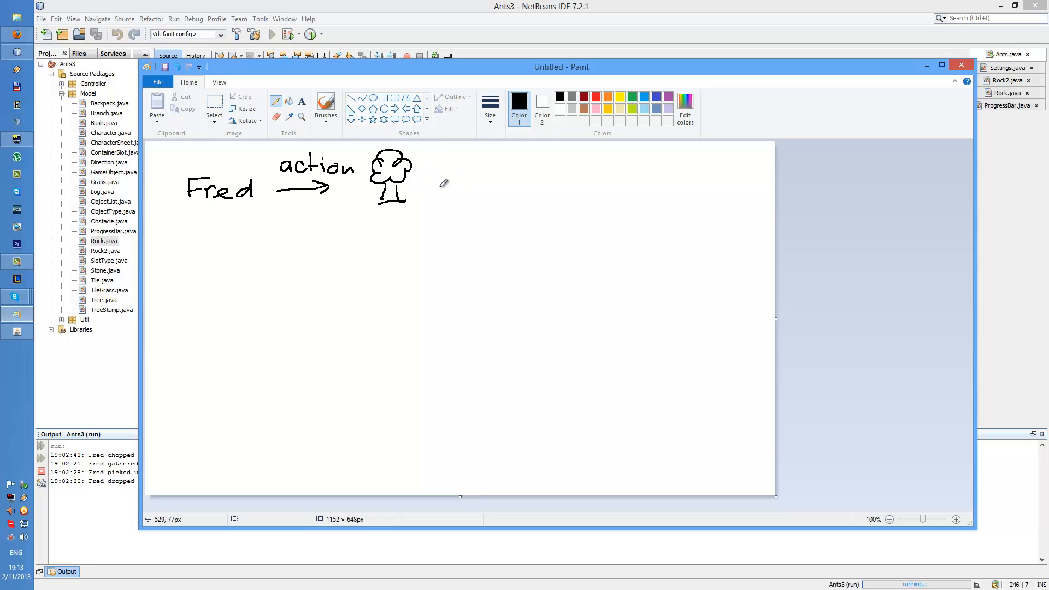
pyautogui.moveTo(443, 179)
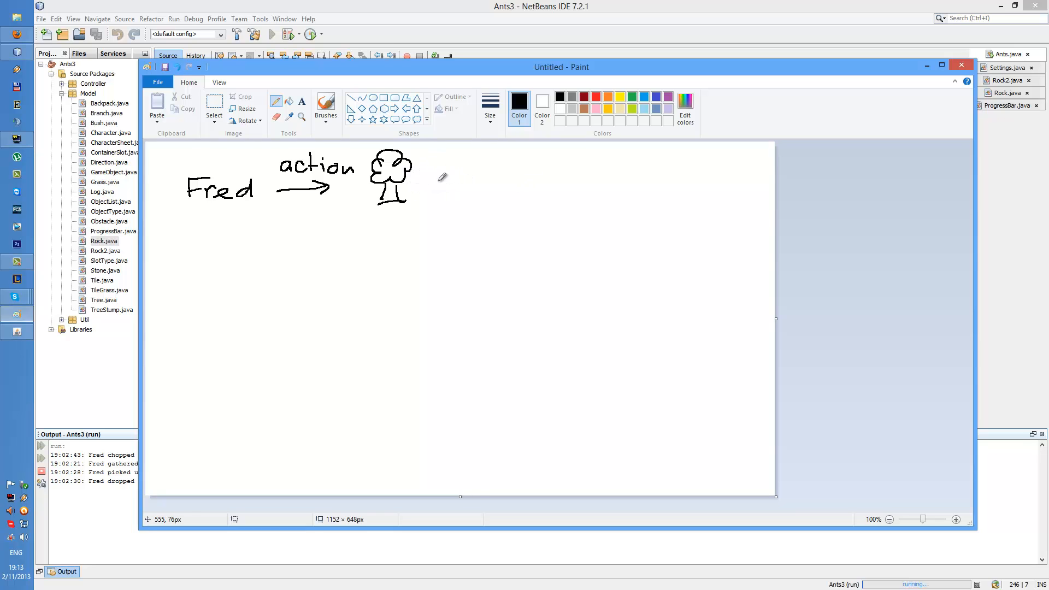
pyautogui.moveTo(448, 183)
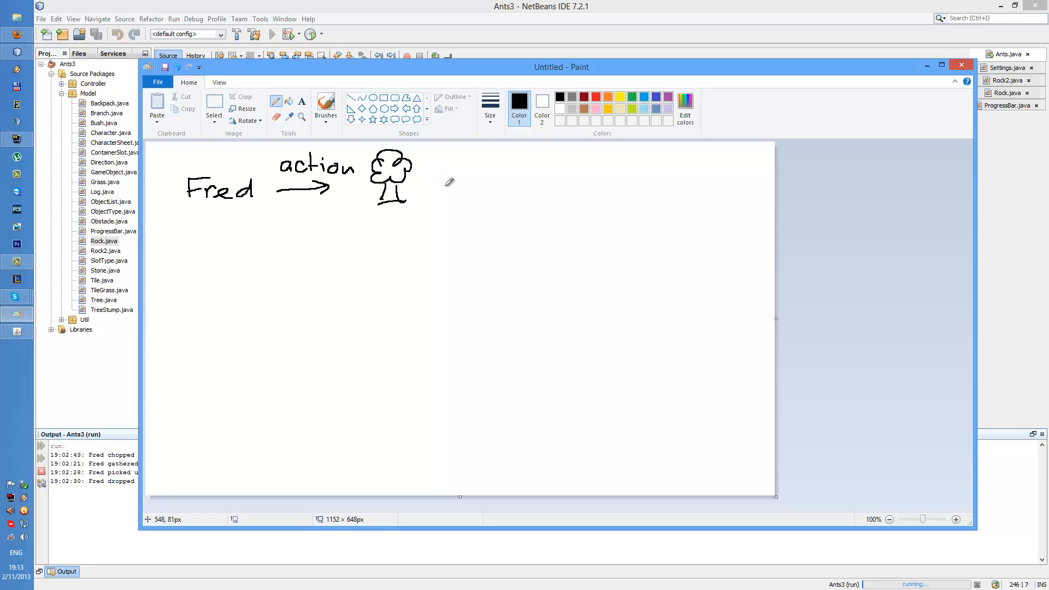
pyautogui.moveTo(435, 209)
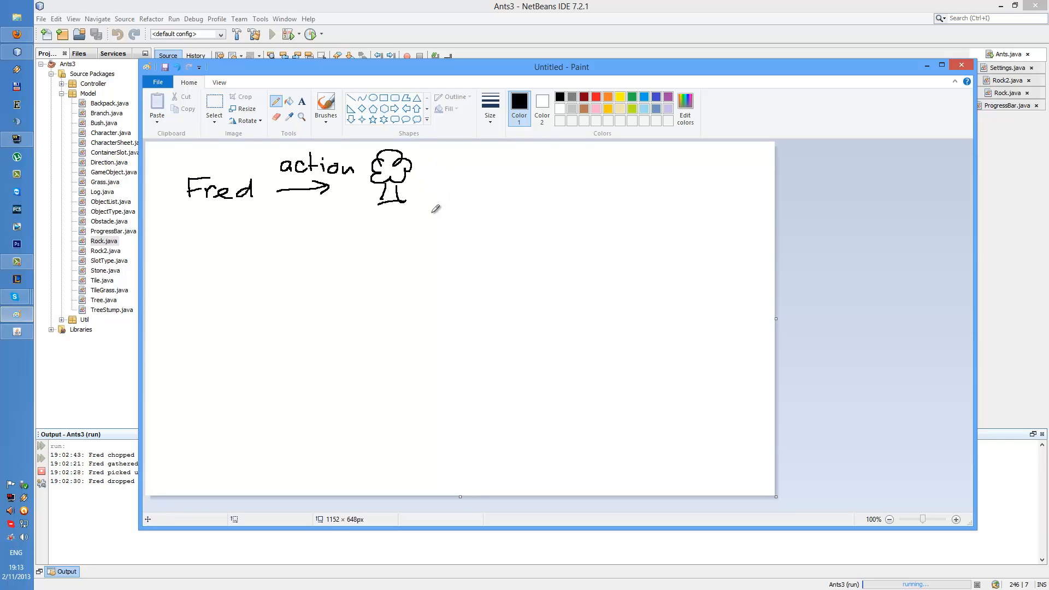
# Draw a 'check PB' arrow past the tree, then an arrow out to 'null (start)'
pyautogui.moveTo(428, 185); pyautogui.dragTo(525, 184)
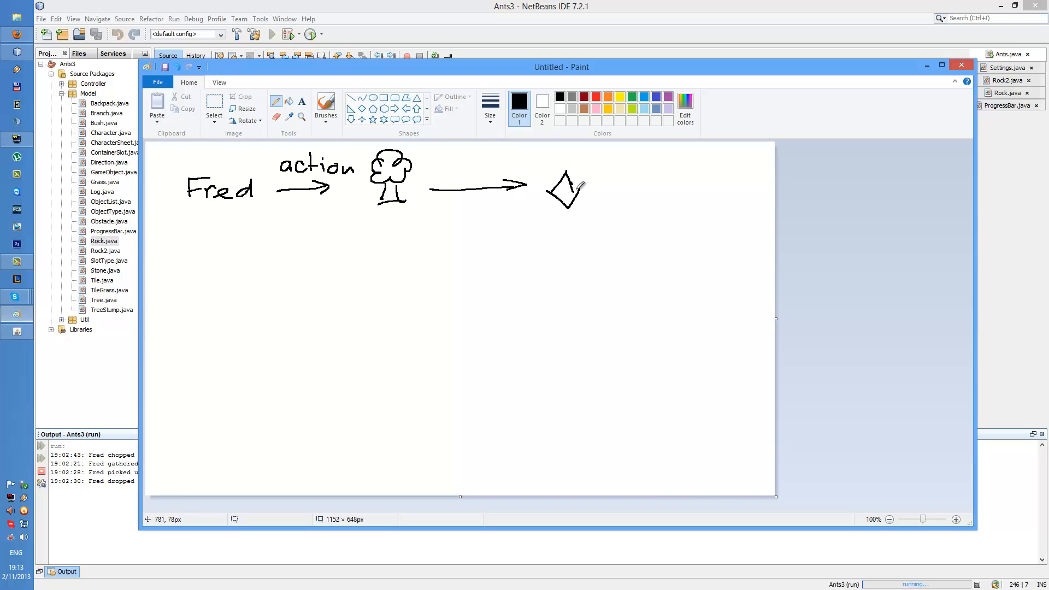
pyautogui.moveTo(572, 211)
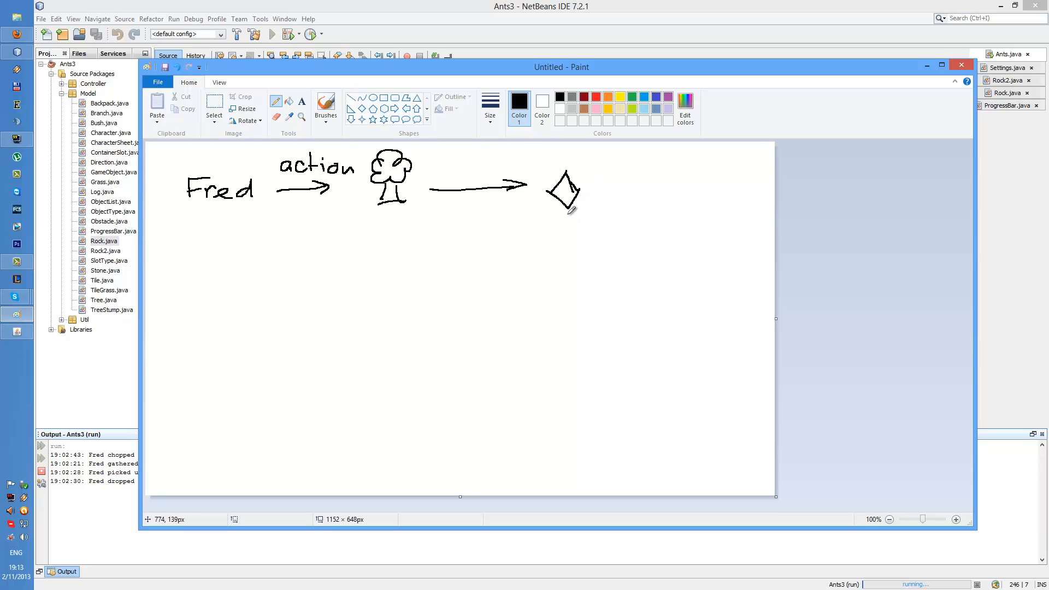
pyautogui.moveTo(445, 168)
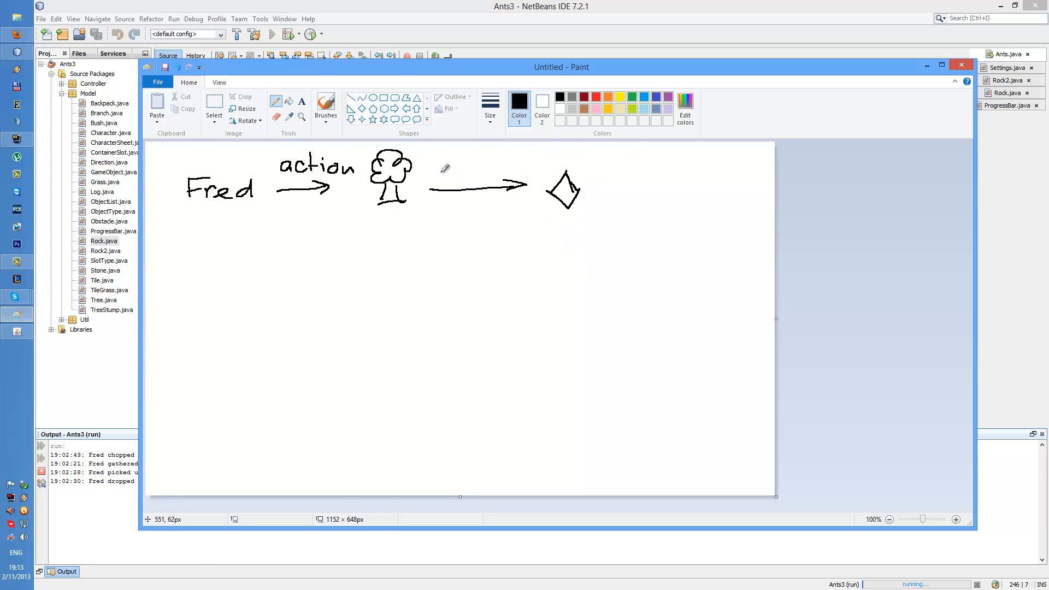
pyautogui.moveTo(441, 167); pyautogui.dragTo(472, 167)
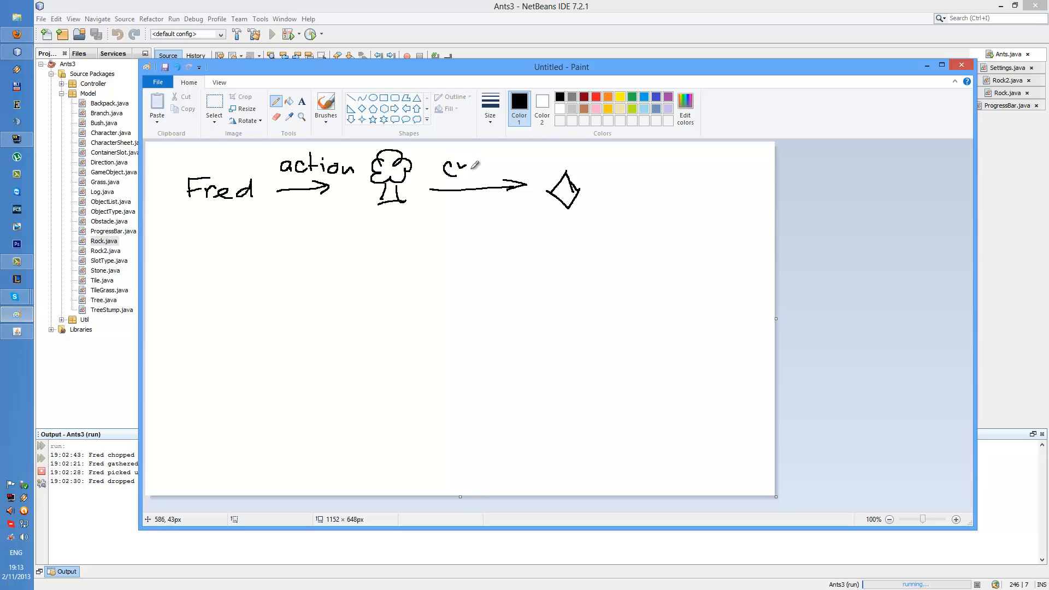
pyautogui.moveTo(461, 167); pyautogui.dragTo(521, 167)
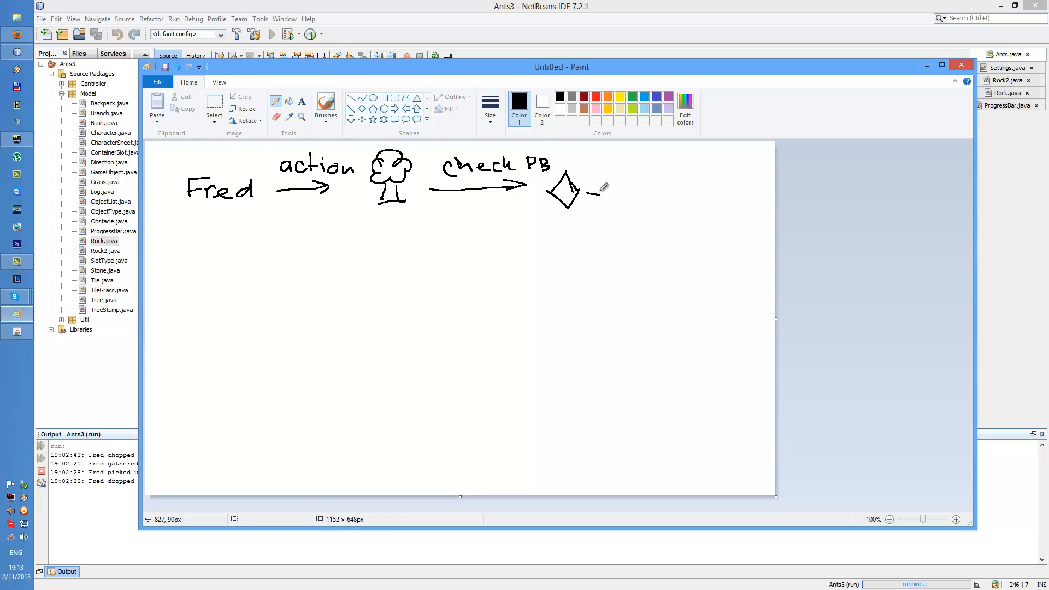
pyautogui.moveTo(589, 194); pyautogui.dragTo(643, 194)
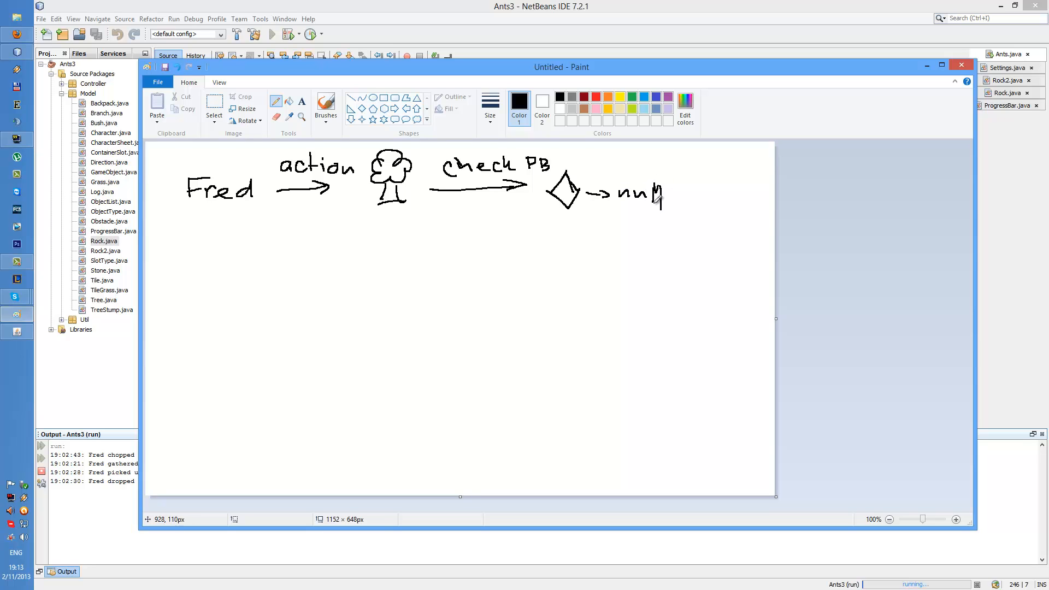
pyautogui.moveTo(690, 195)
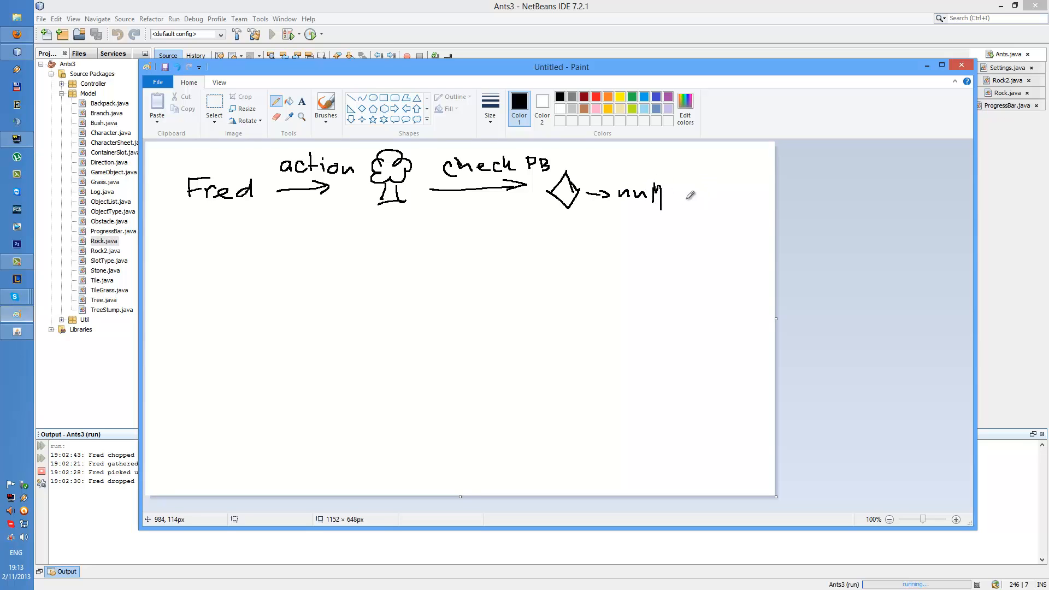
pyautogui.moveTo(688, 197); pyautogui.dragTo(712, 204)
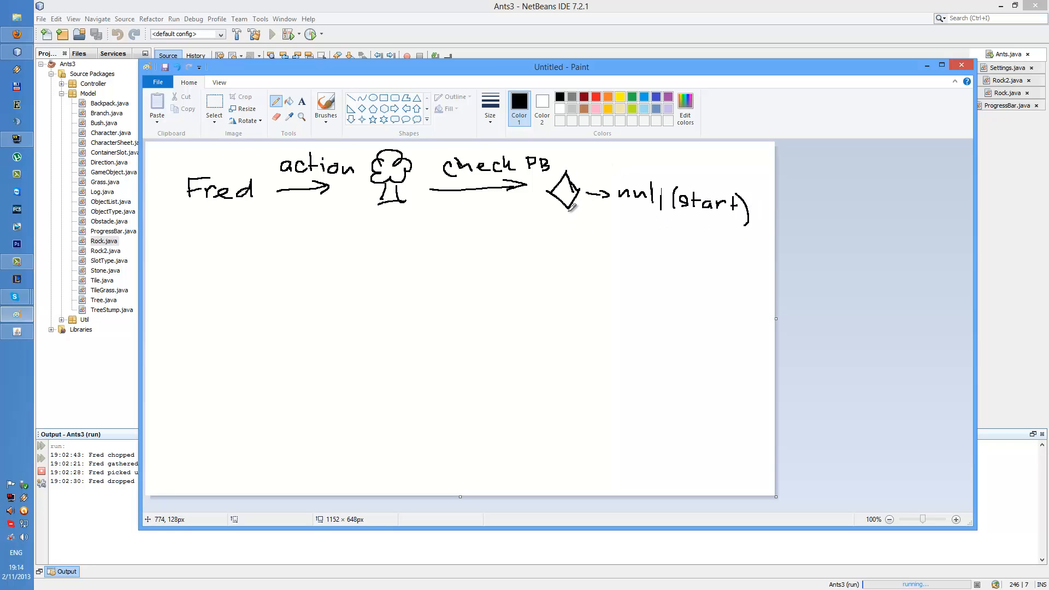
pyautogui.moveTo(629, 230)
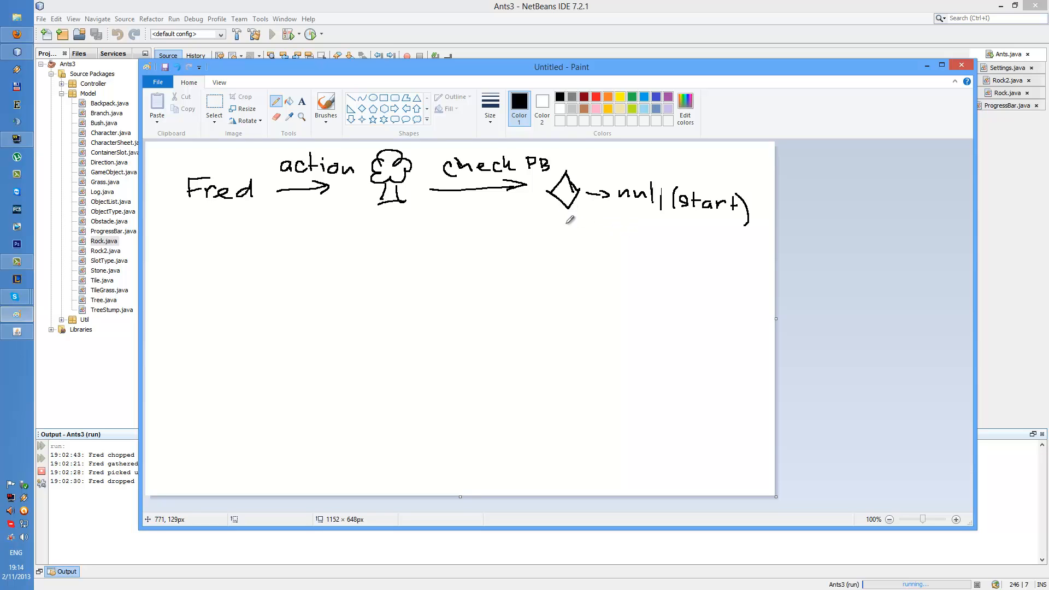
# Draw the down arrow from the diamond and a second arrow down toward 'action!'
pyautogui.moveTo(564, 217); pyautogui.dragTo(567, 265)
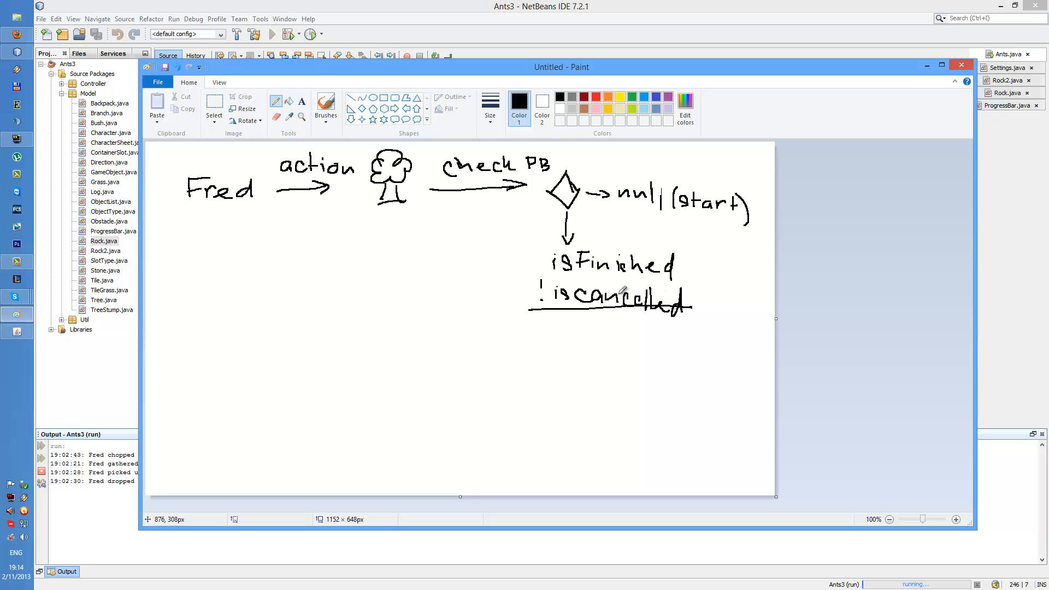
pyautogui.moveTo(569, 331)
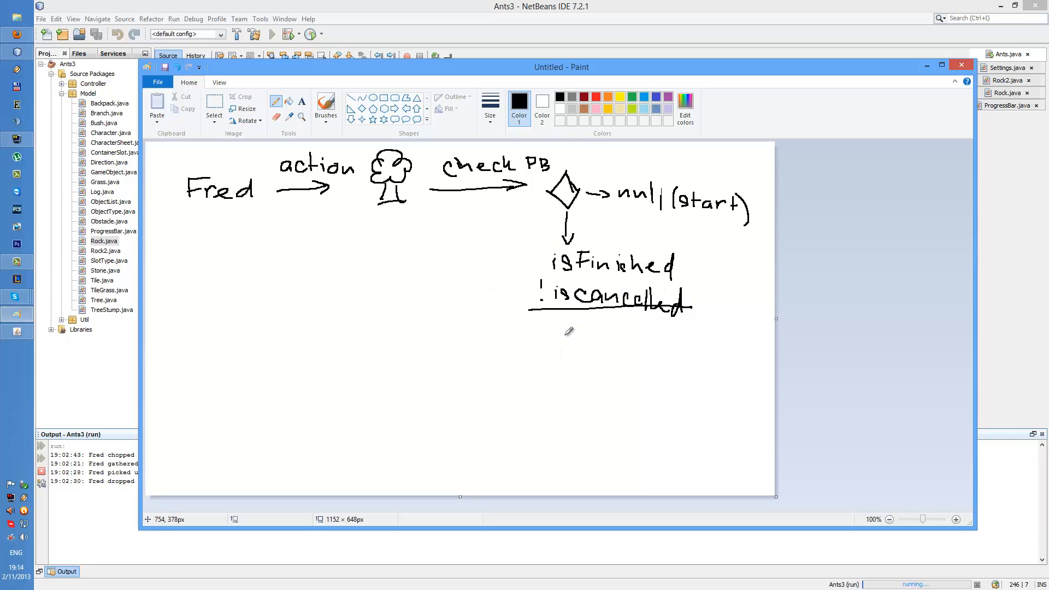
pyautogui.moveTo(567, 325); pyautogui.dragTo(567, 361)
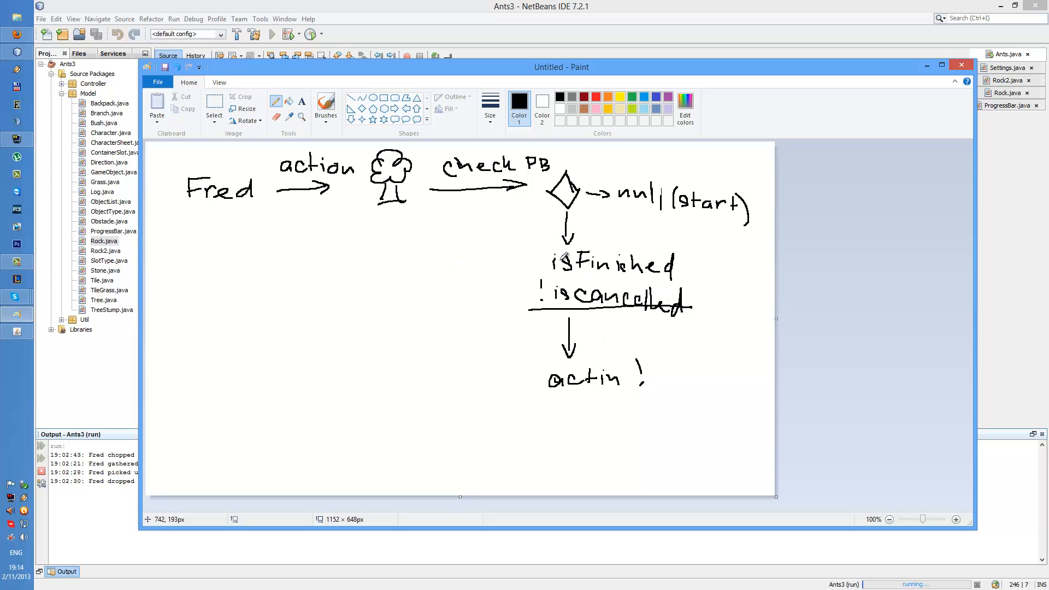
pyautogui.moveTo(579, 280)
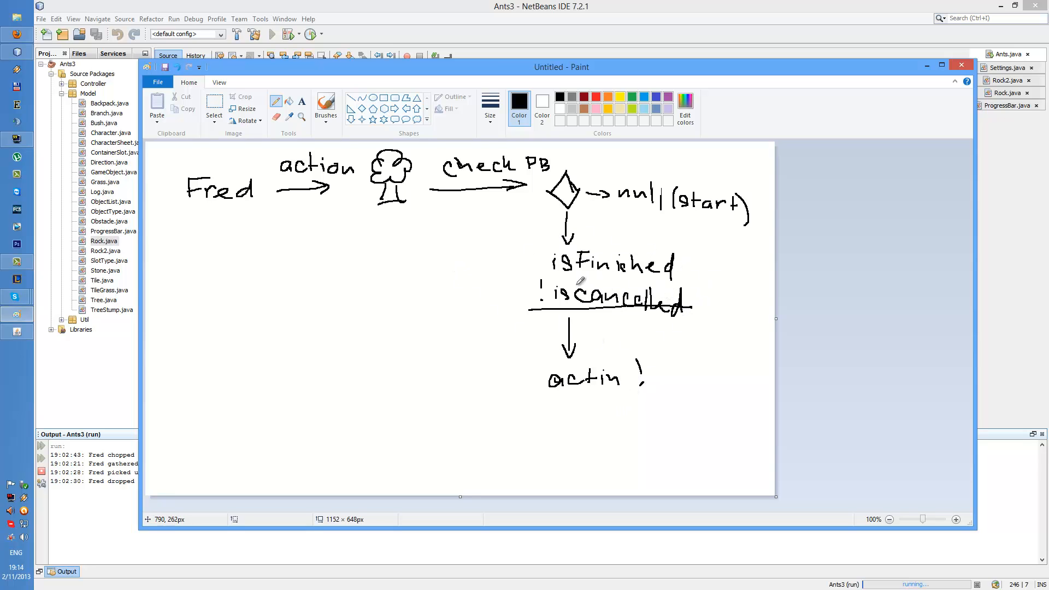
pyautogui.moveTo(503, 244)
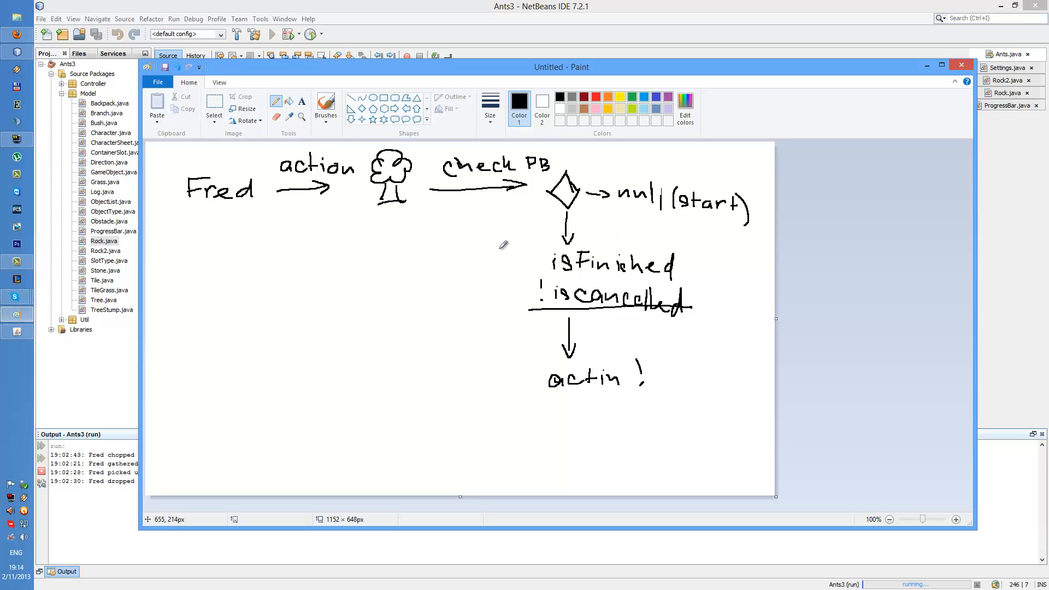
pyautogui.moveTo(425, 253)
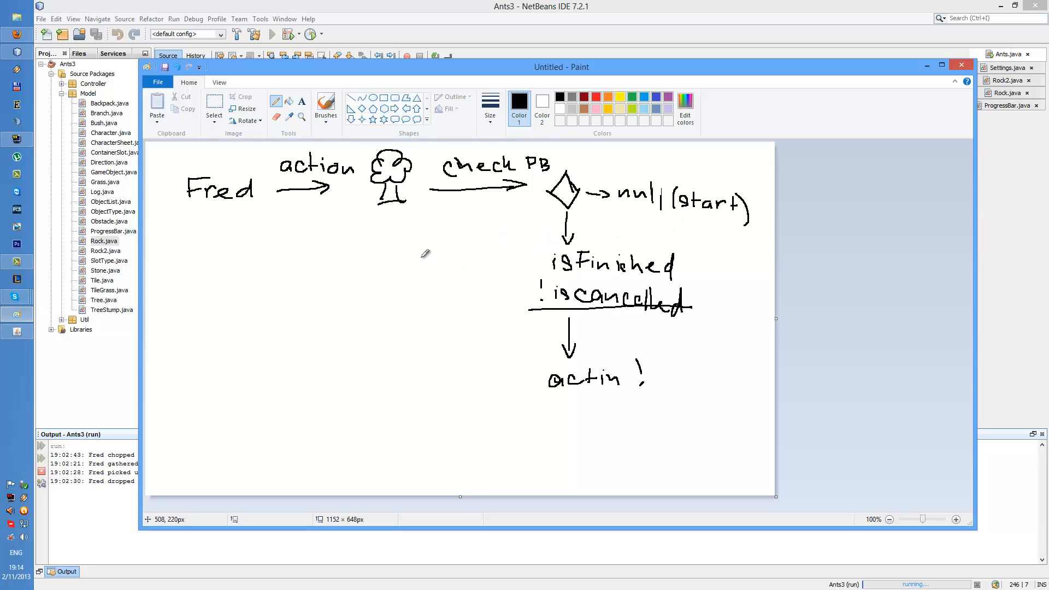
pyautogui.moveTo(566, 184)
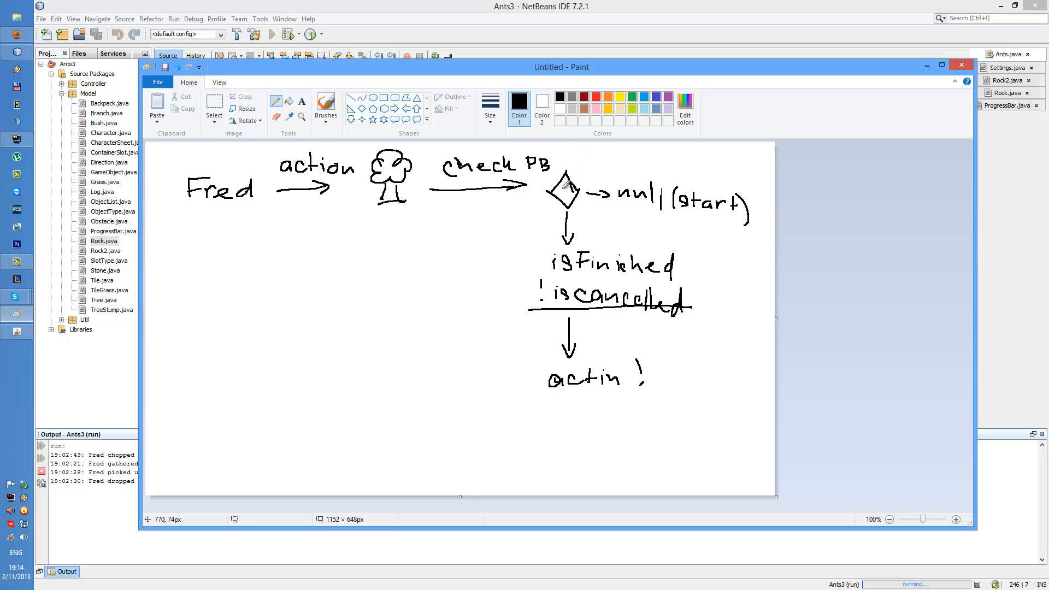
pyautogui.moveTo(466, 213)
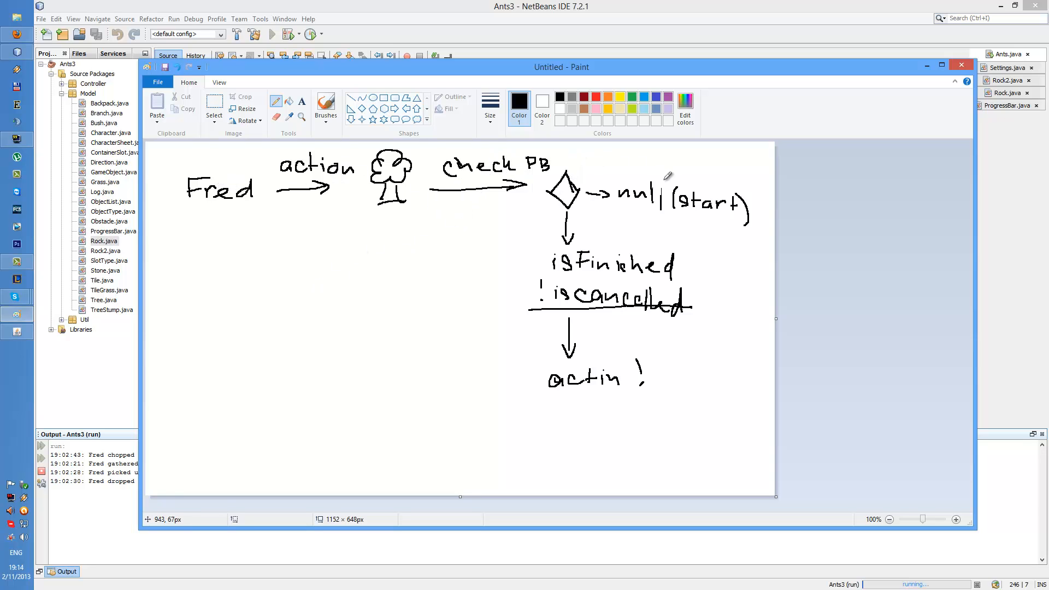
pyautogui.moveTo(666, 183)
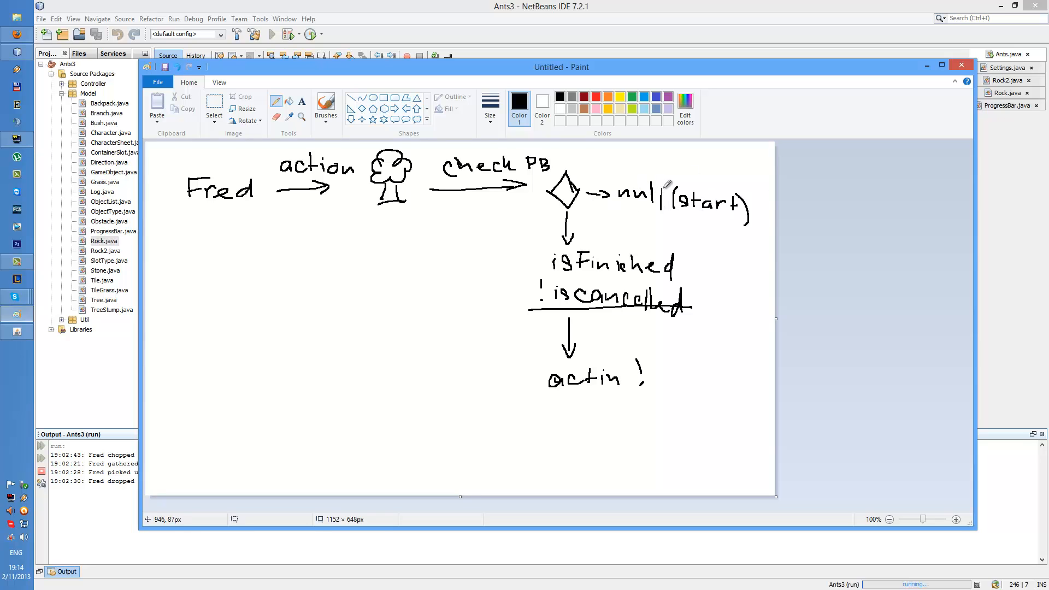
pyautogui.moveTo(721, 195)
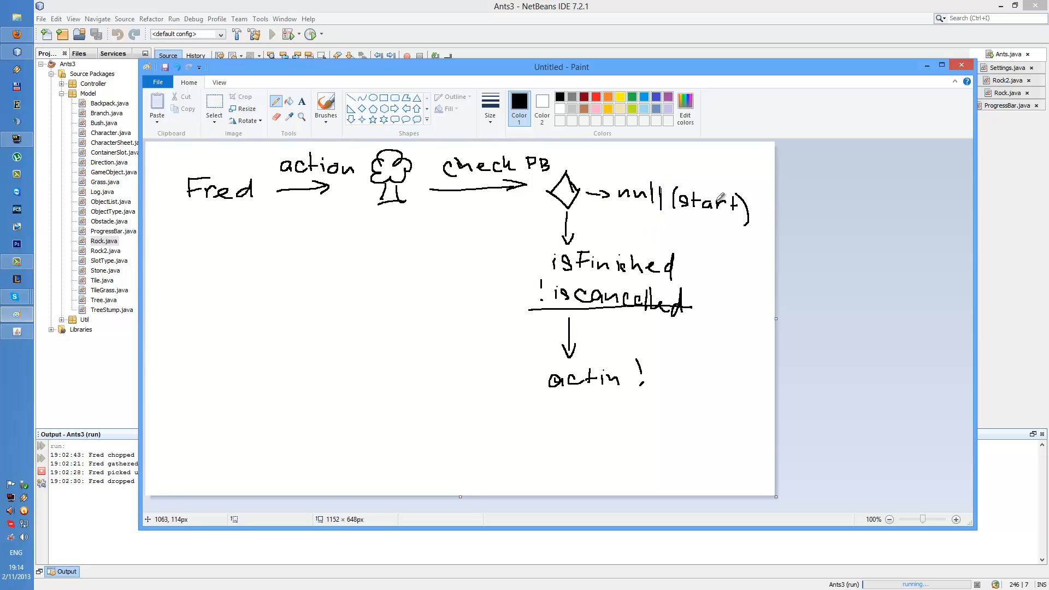
pyautogui.moveTo(264, 235)
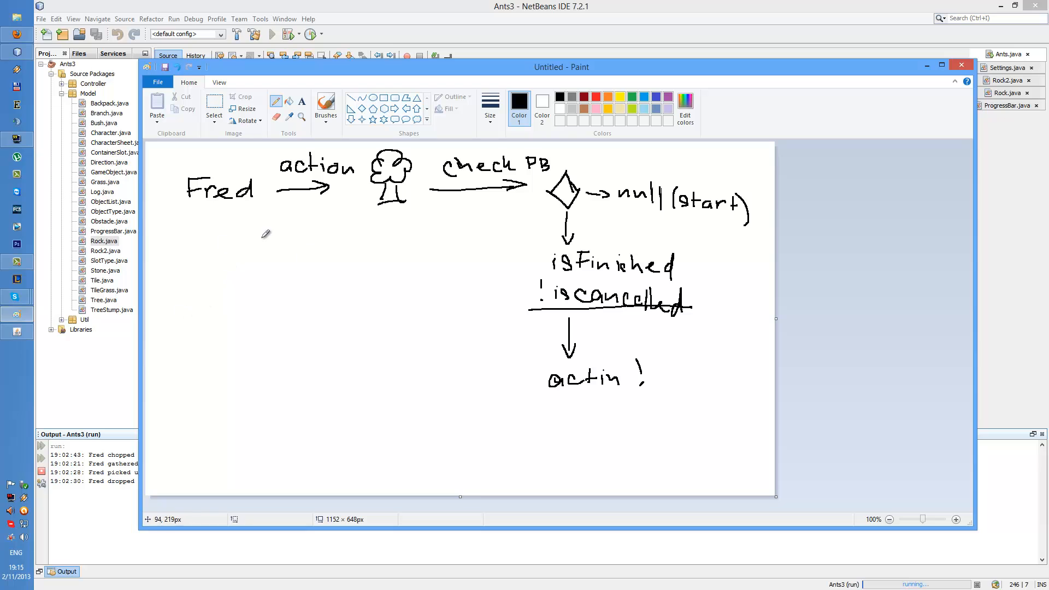
pyautogui.moveTo(196, 261)
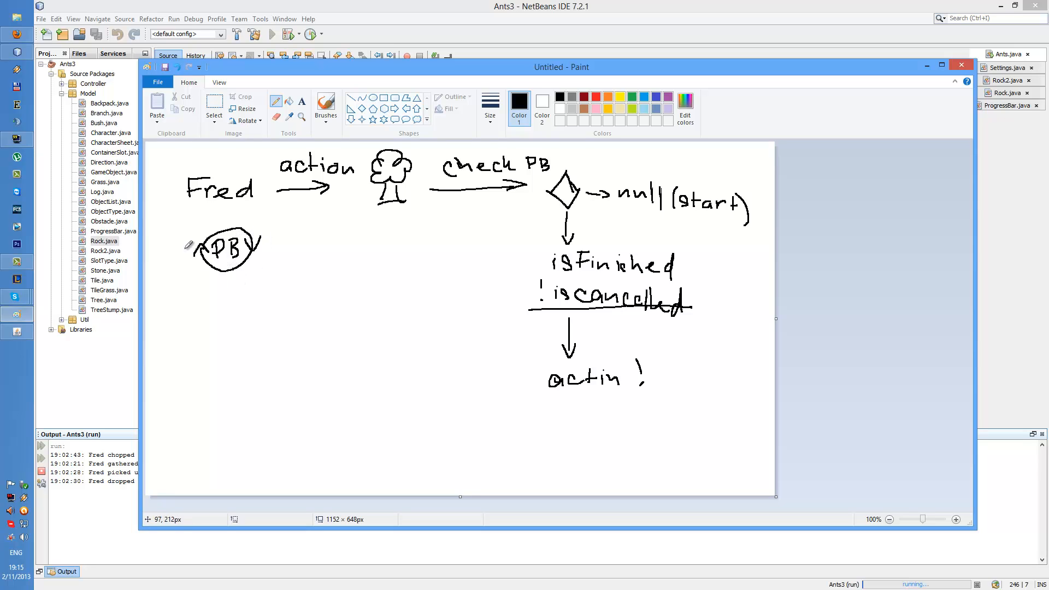
pyautogui.moveTo(307, 268)
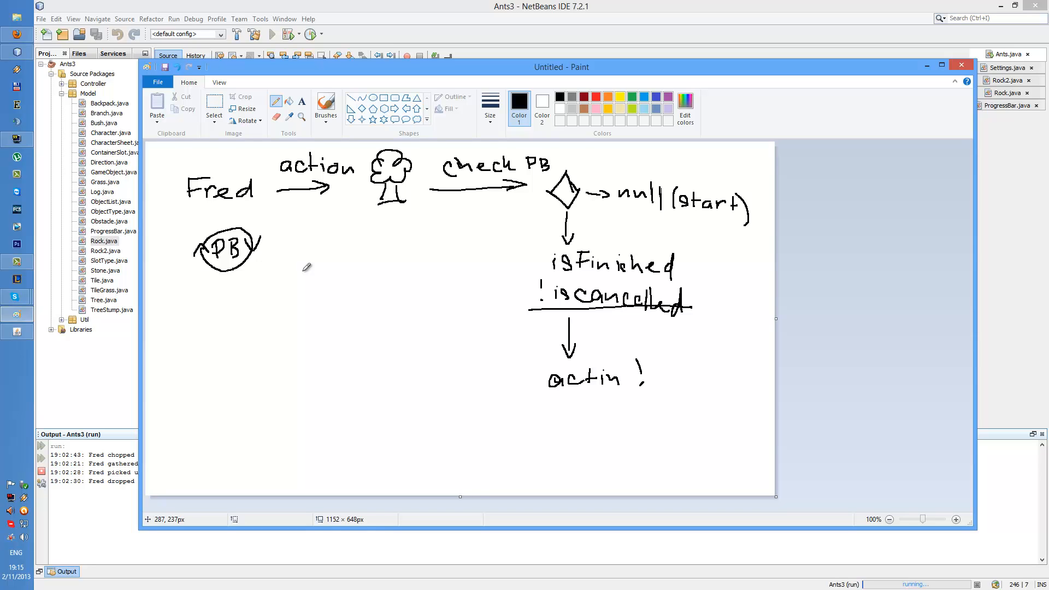
pyautogui.moveTo(194, 268)
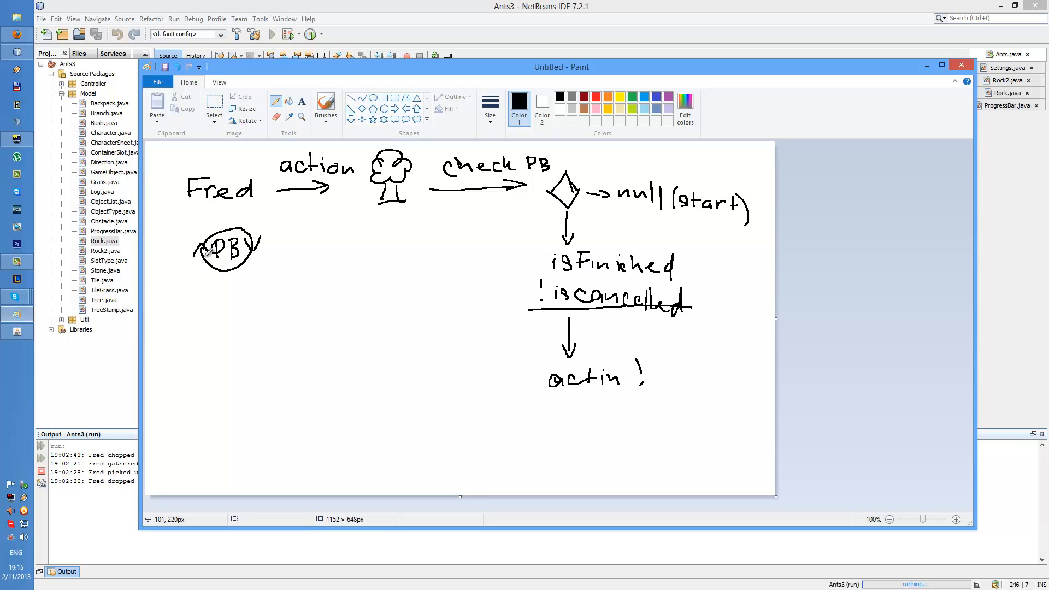
pyautogui.moveTo(208, 279)
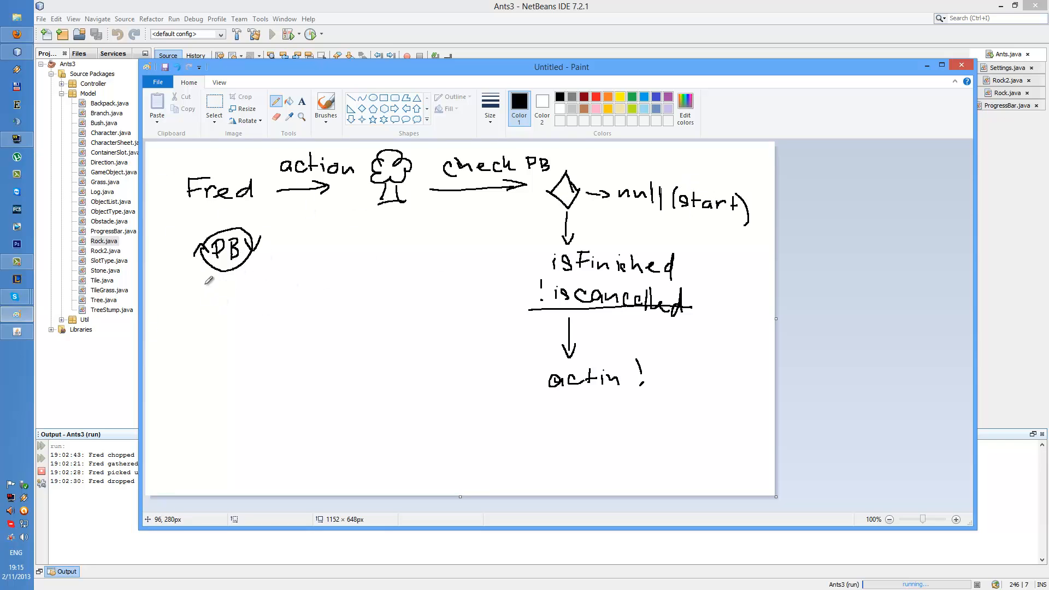
pyautogui.moveTo(298, 332)
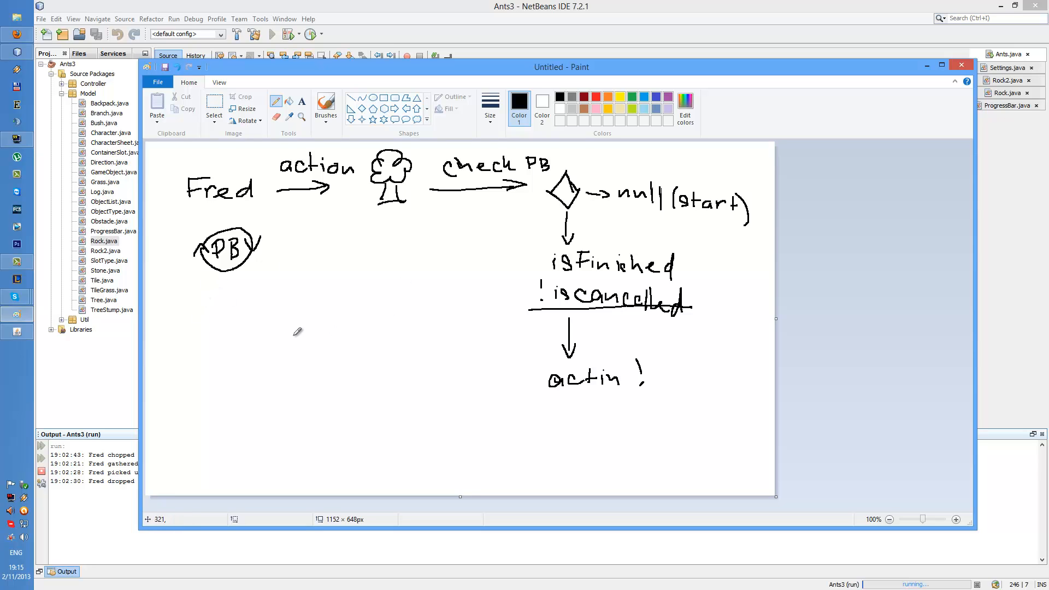
pyautogui.moveTo(291, 289)
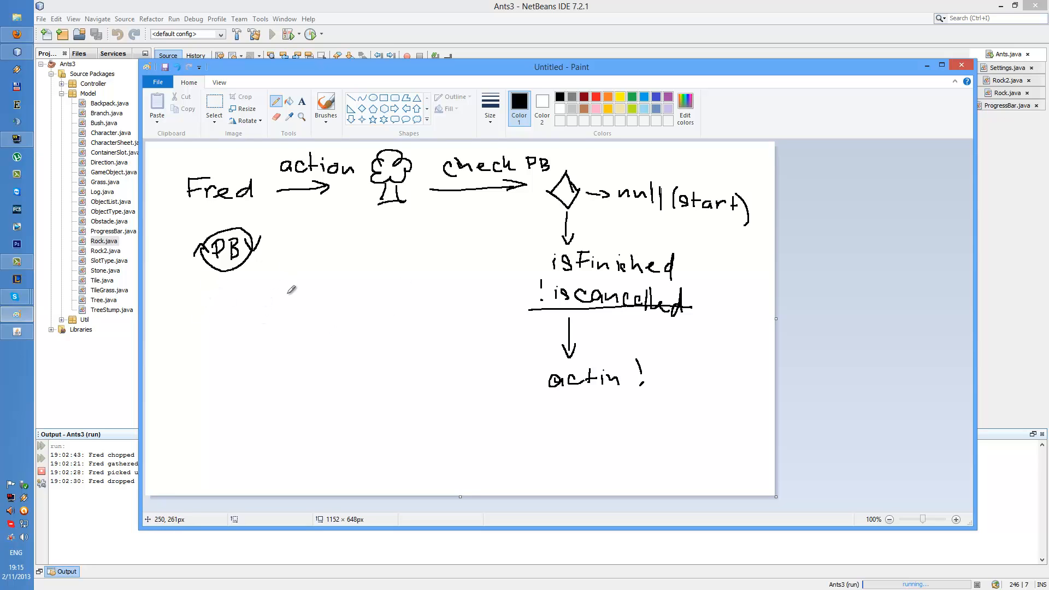
pyautogui.moveTo(292, 246)
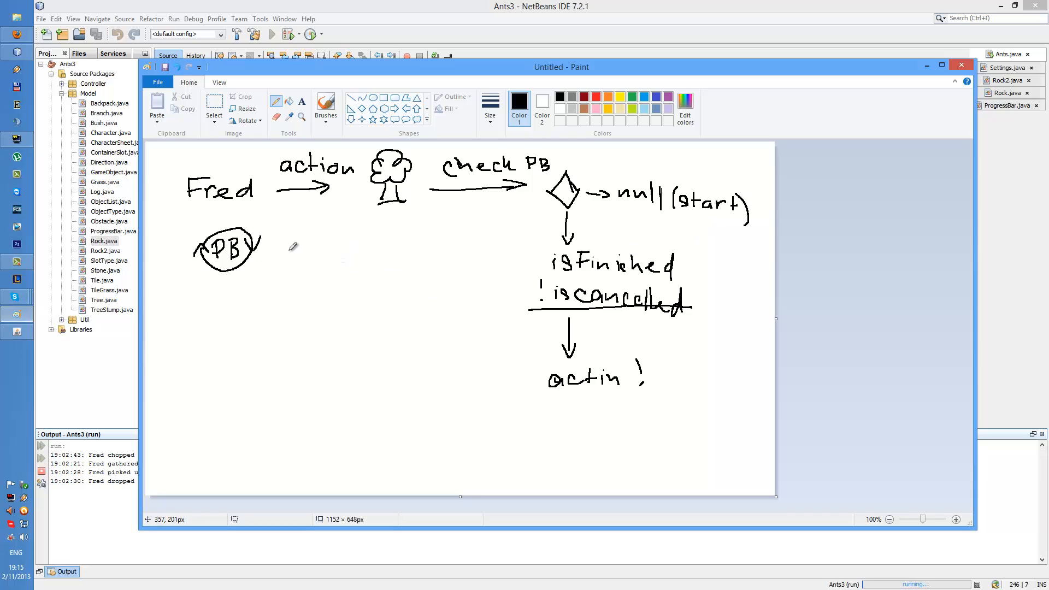
# Mark beside the circled PB and pencil an 'o' to turn 'actin!' into 'action!'
pyautogui.moveTo(285, 244); pyautogui.dragTo(304, 247)
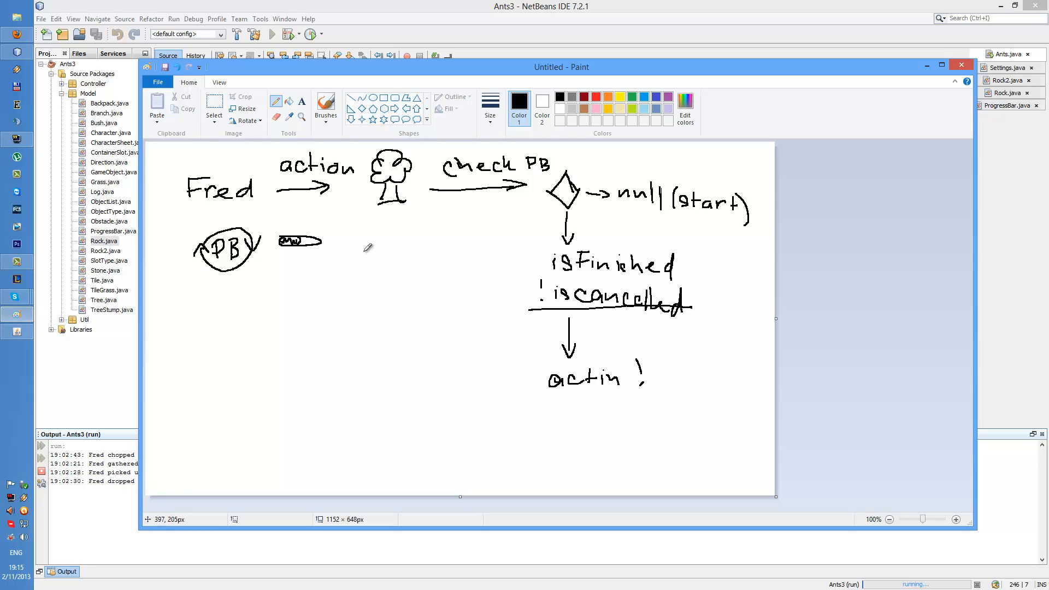
pyautogui.moveTo(249, 271)
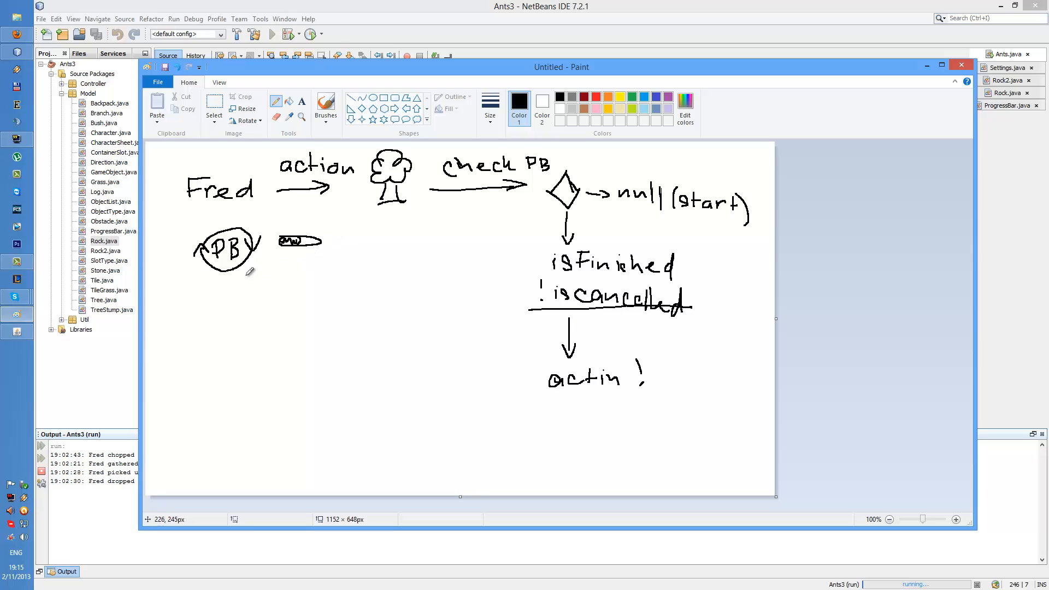
pyautogui.moveTo(652, 272)
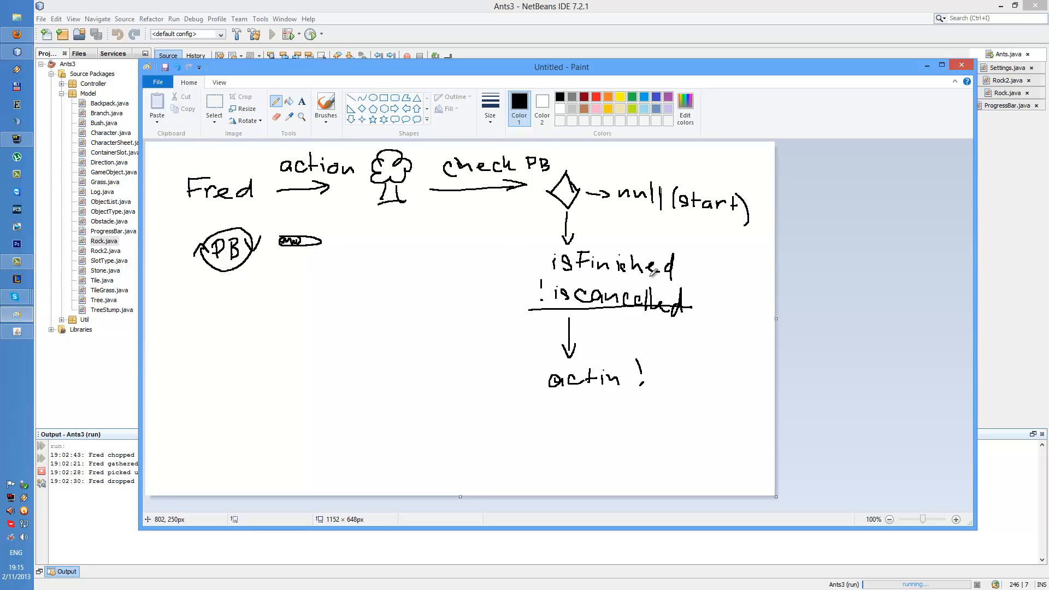
pyautogui.moveTo(397, 282)
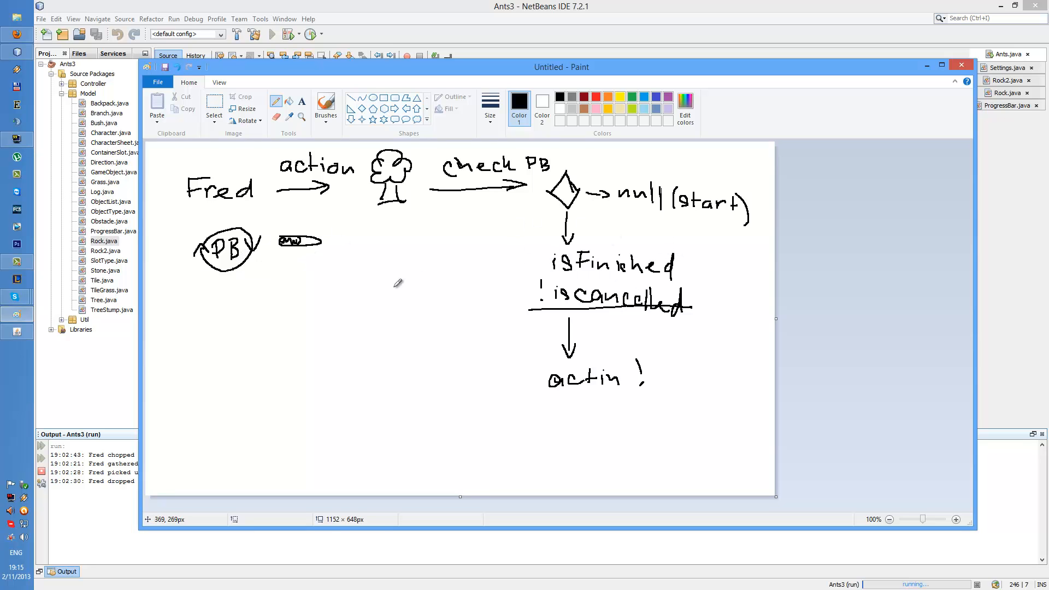
pyautogui.moveTo(545, 257)
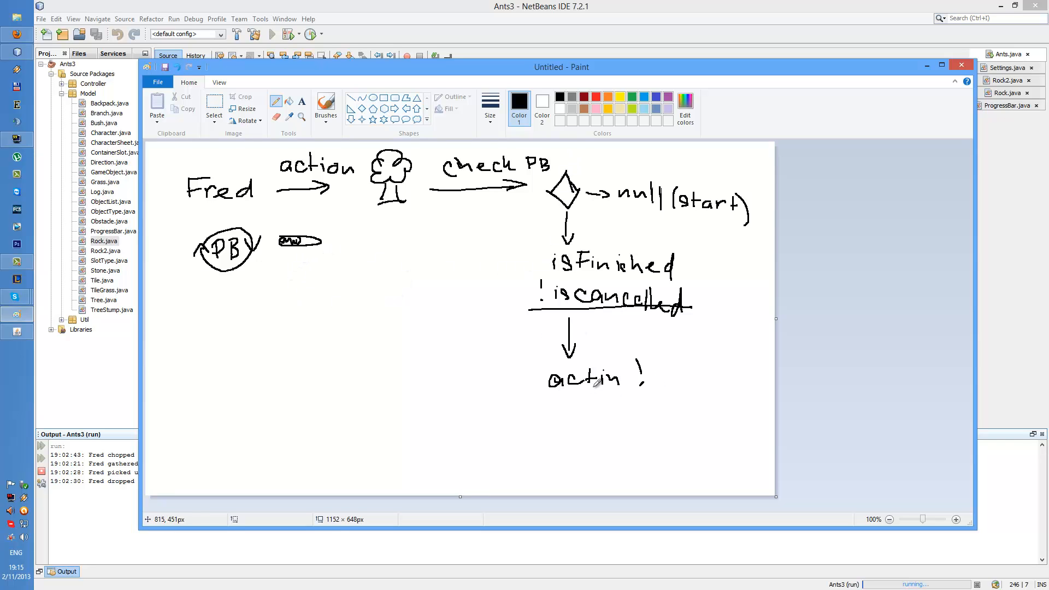
pyautogui.moveTo(608, 369)
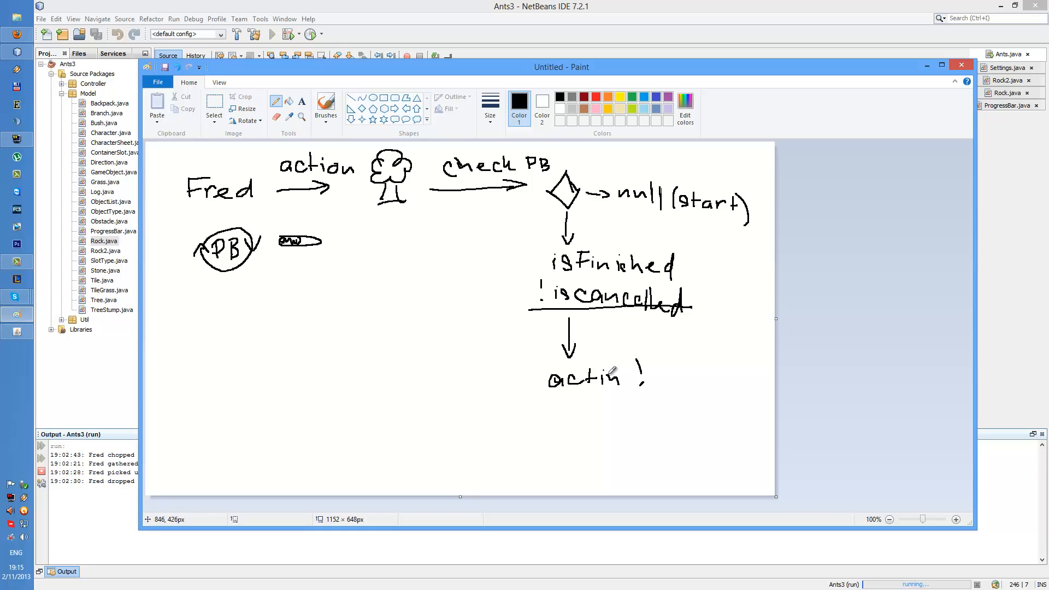
pyautogui.moveTo(611, 372)
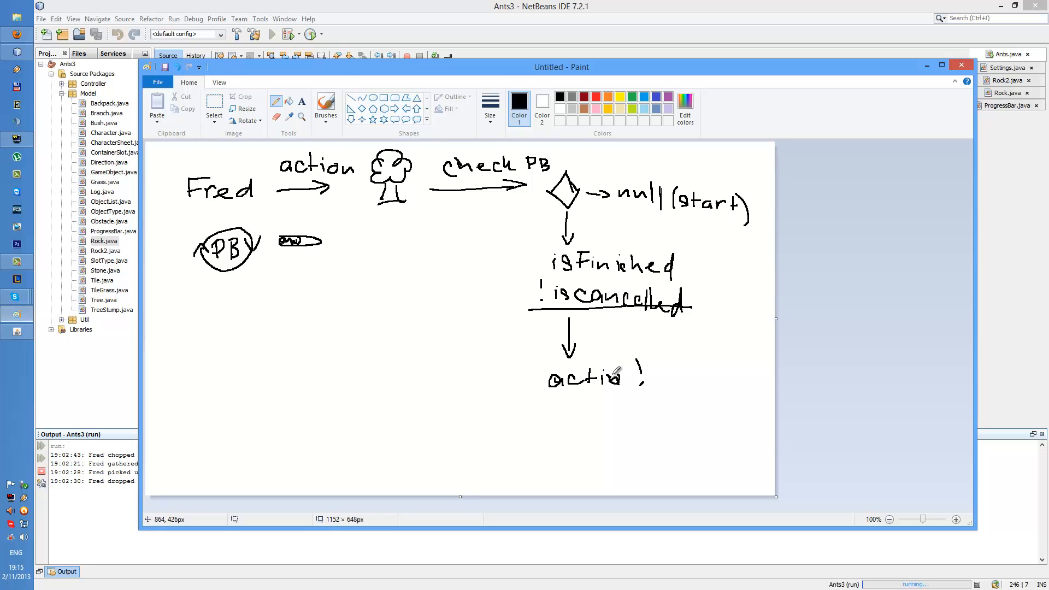
pyautogui.moveTo(614, 372); pyautogui.dragTo(632, 385)
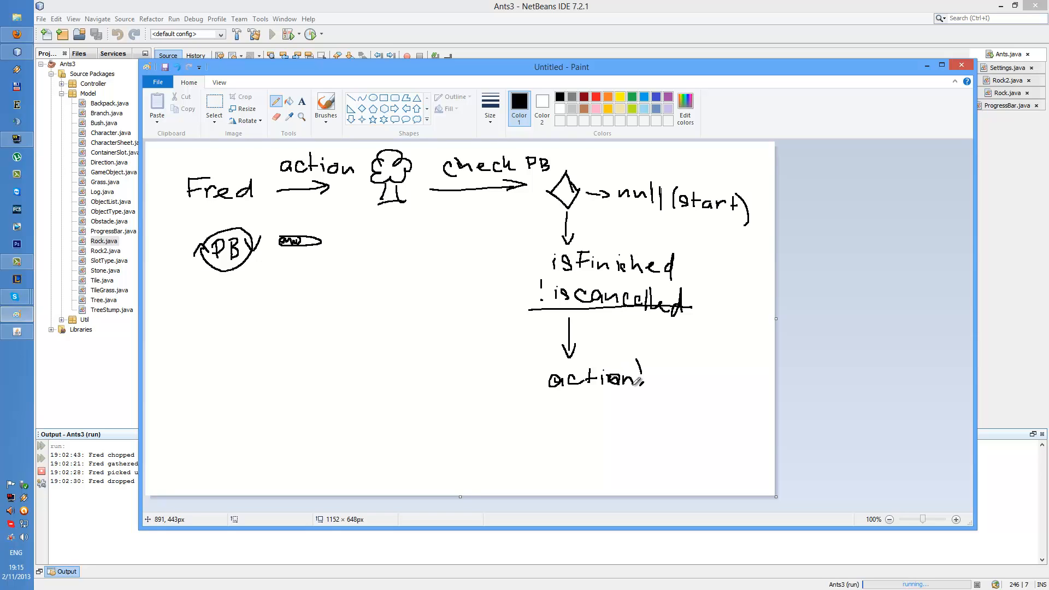
pyautogui.moveTo(453, 300)
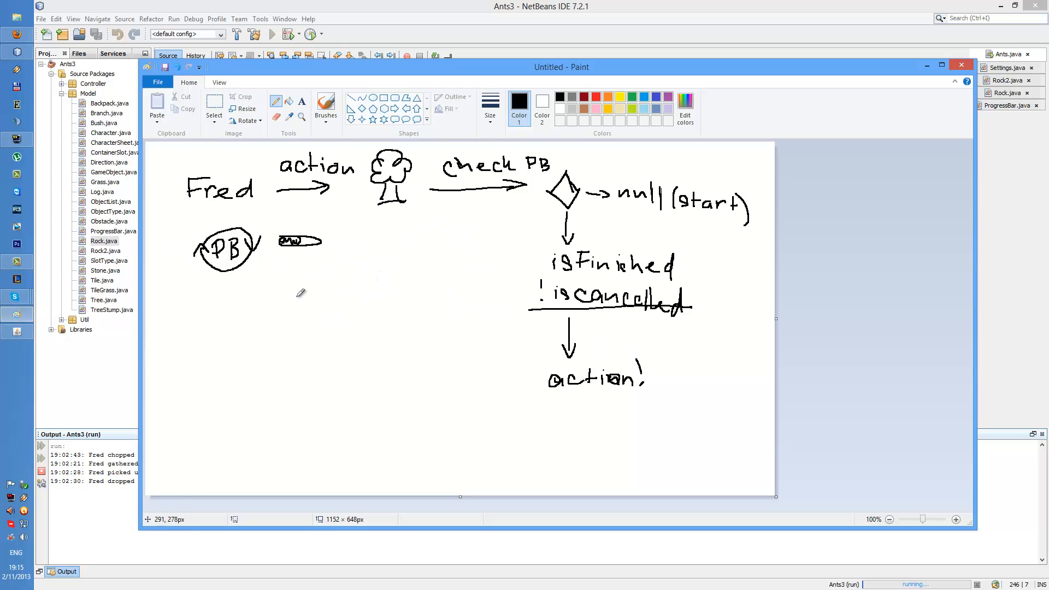
pyautogui.moveTo(206, 310)
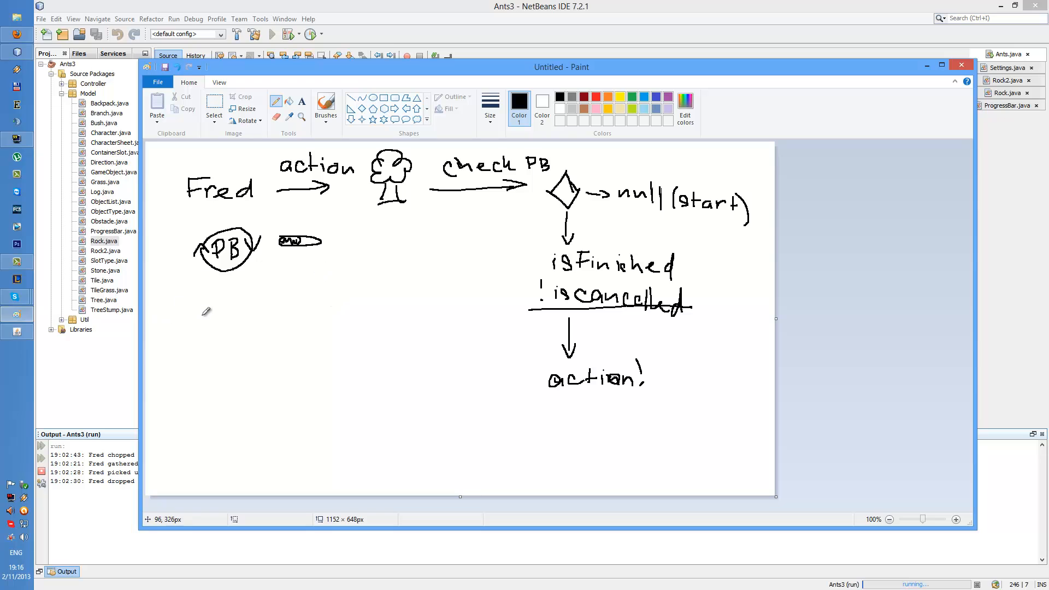
# Draw the arrow down from circled PB, underline 'cancel', and start 'PB' below 'move'
pyautogui.moveTo(214, 288); pyautogui.dragTo(212, 318)
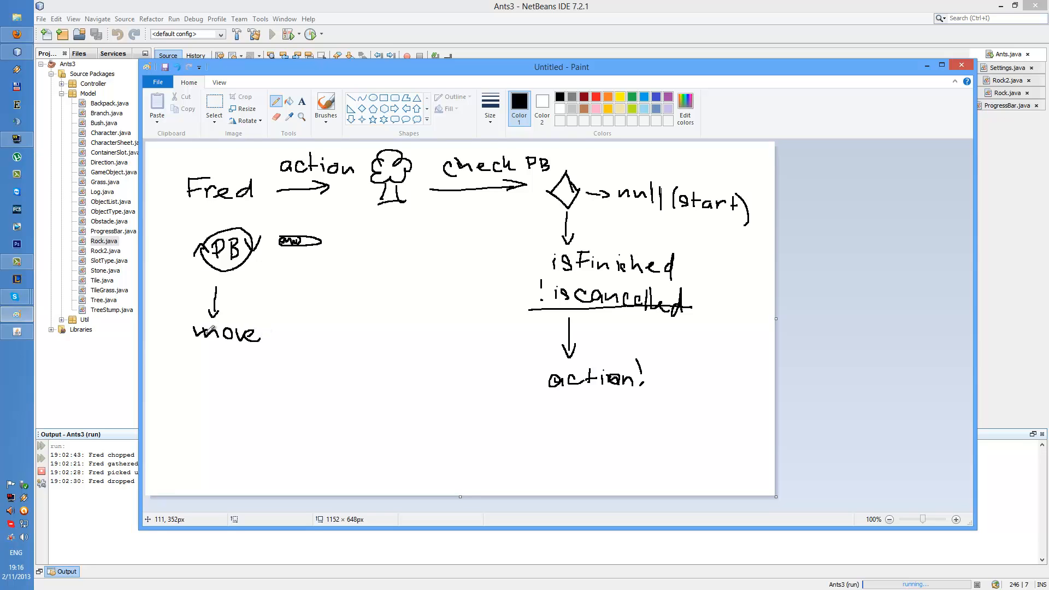
pyautogui.moveTo(248, 232)
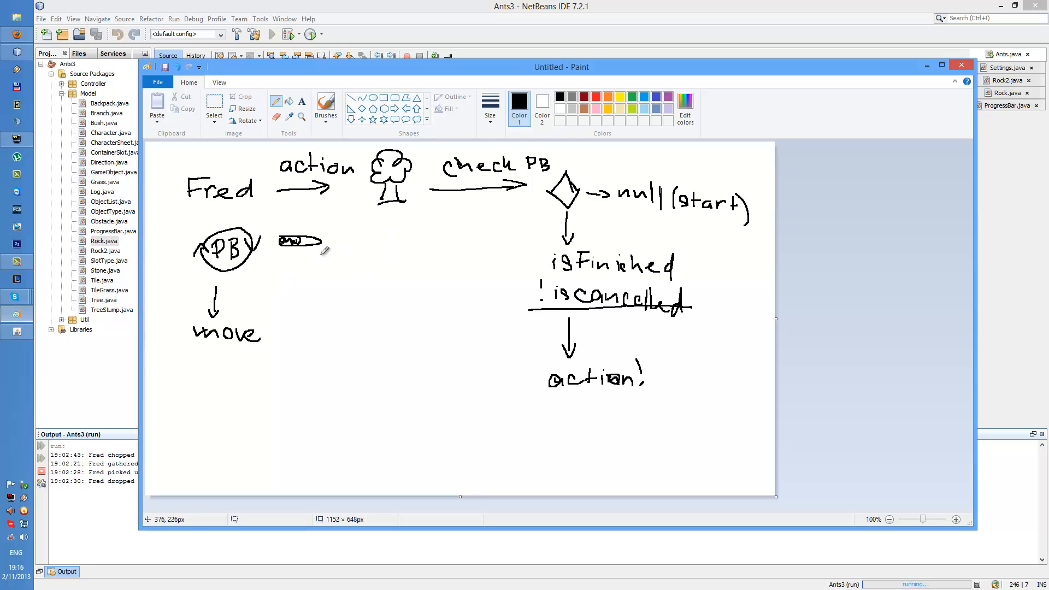
pyautogui.moveTo(321, 239)
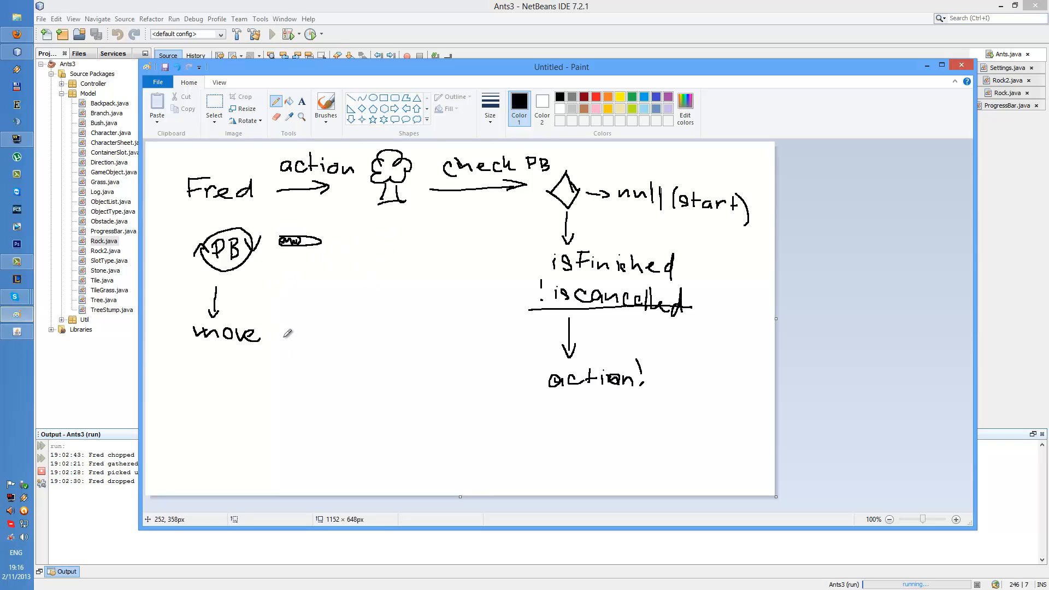
pyautogui.moveTo(280, 329)
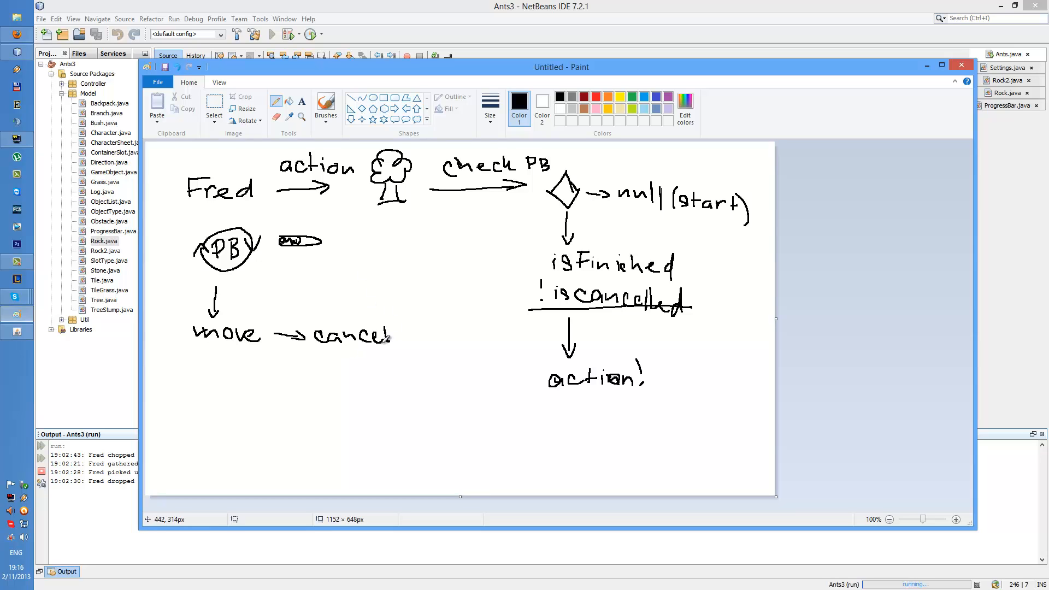
pyautogui.moveTo(310, 334)
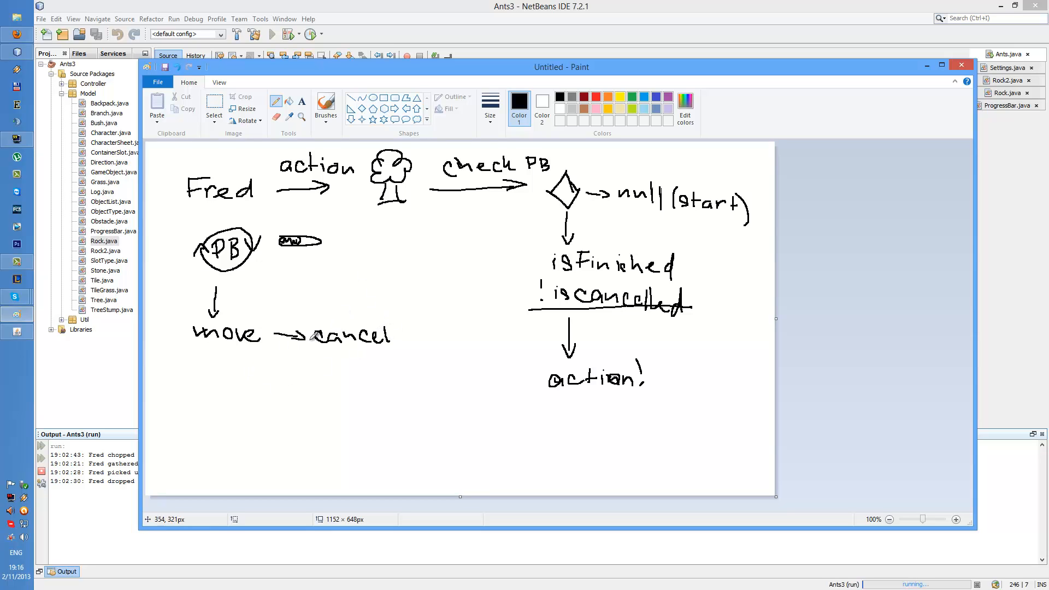
pyautogui.moveTo(311, 360); pyautogui.dragTo(385, 359)
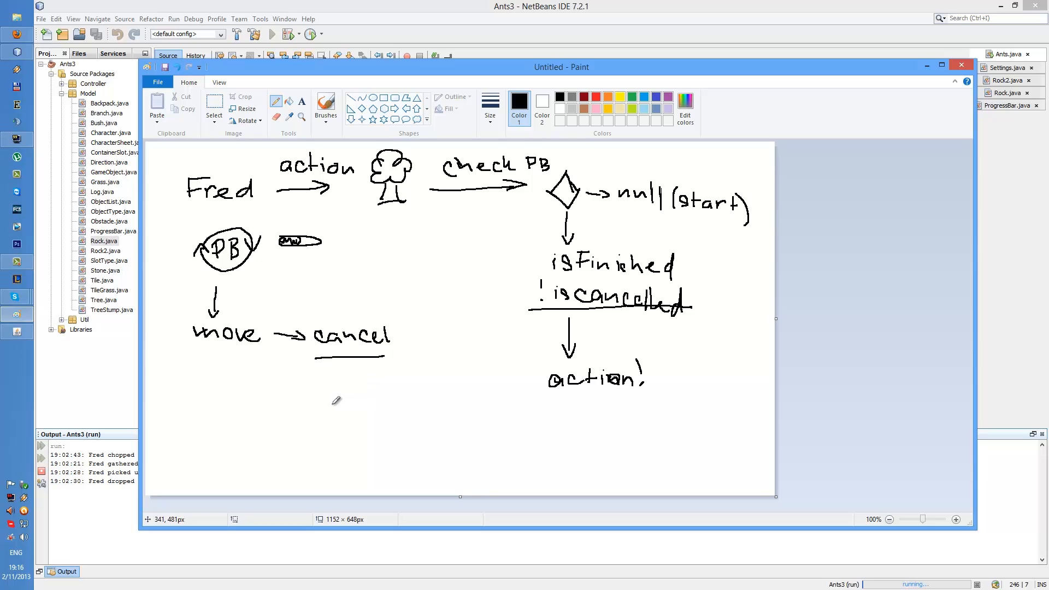
pyautogui.moveTo(248, 404)
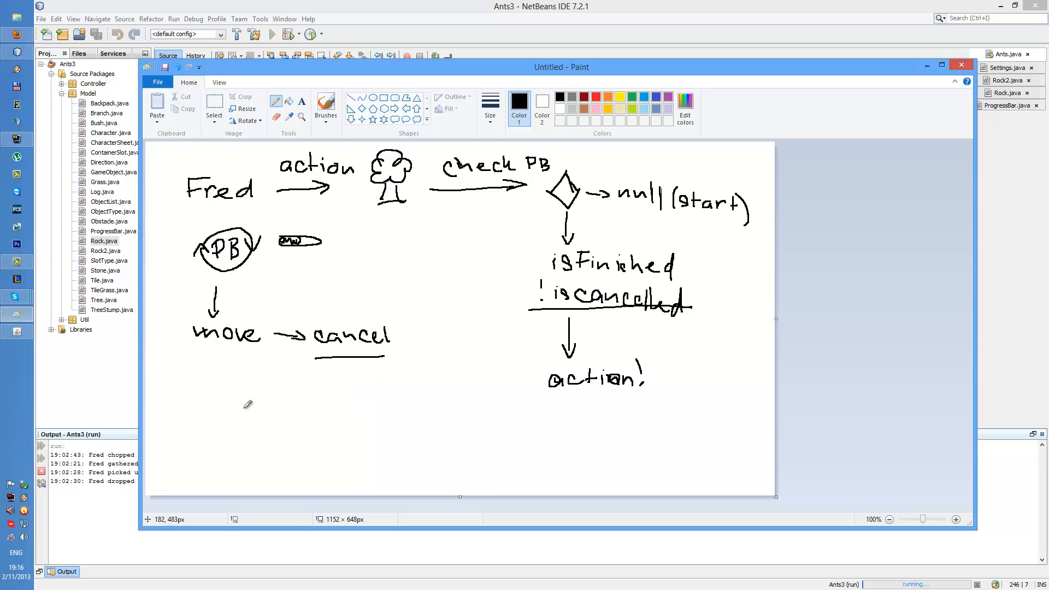
pyautogui.moveTo(208, 403)
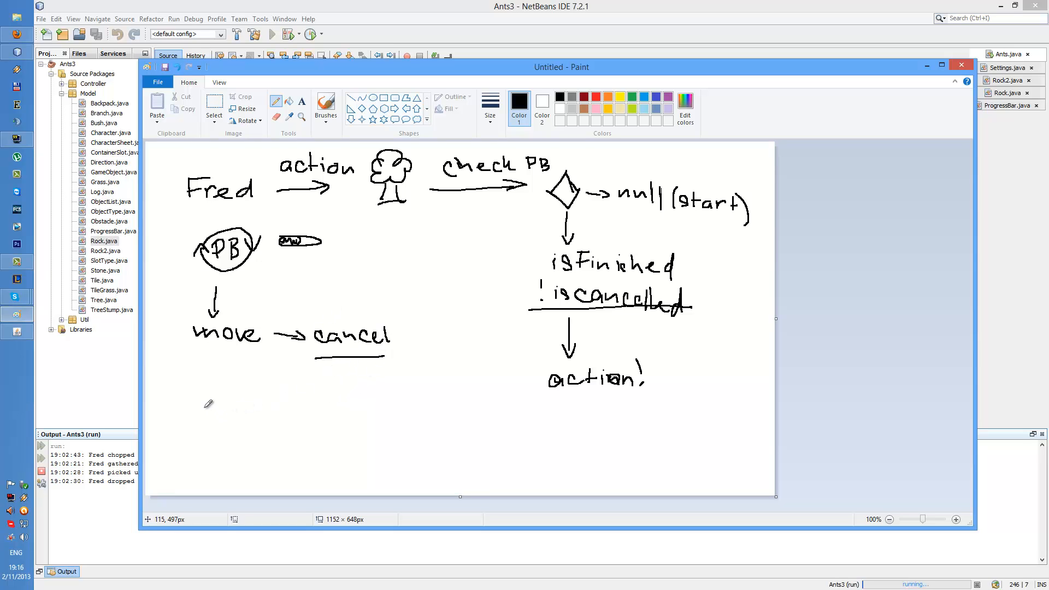
pyautogui.moveTo(204, 398); pyautogui.dragTo(214, 412)
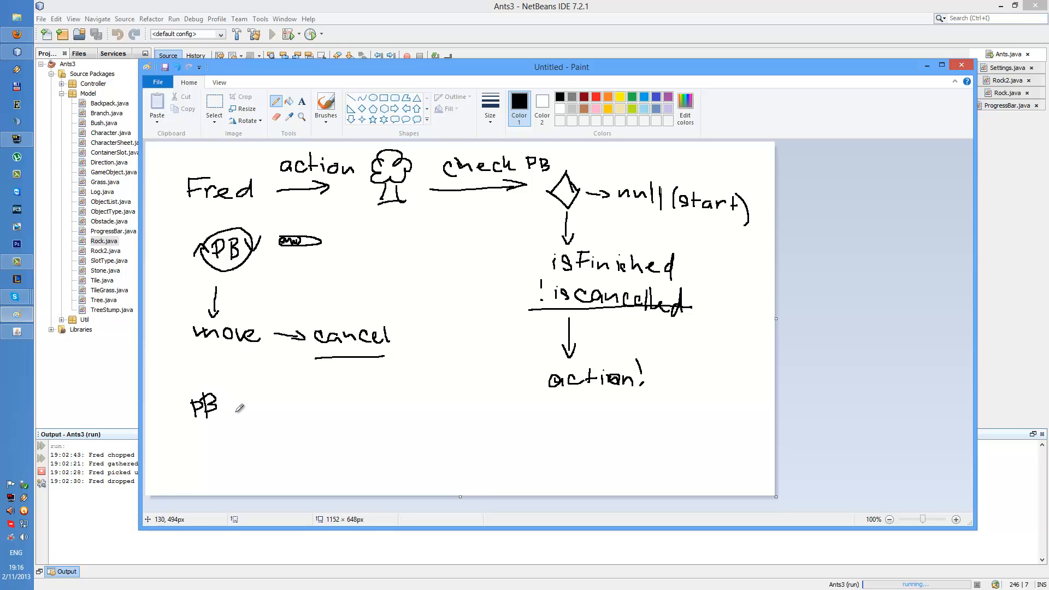
pyautogui.moveTo(231, 401); pyautogui.dragTo(280, 402)
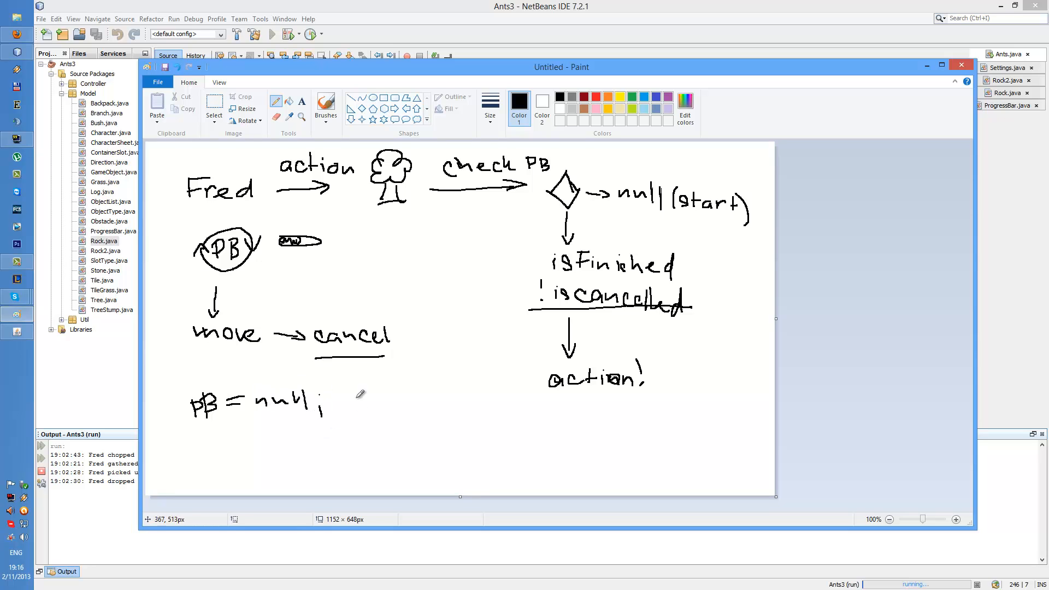
pyautogui.moveTo(488, 375)
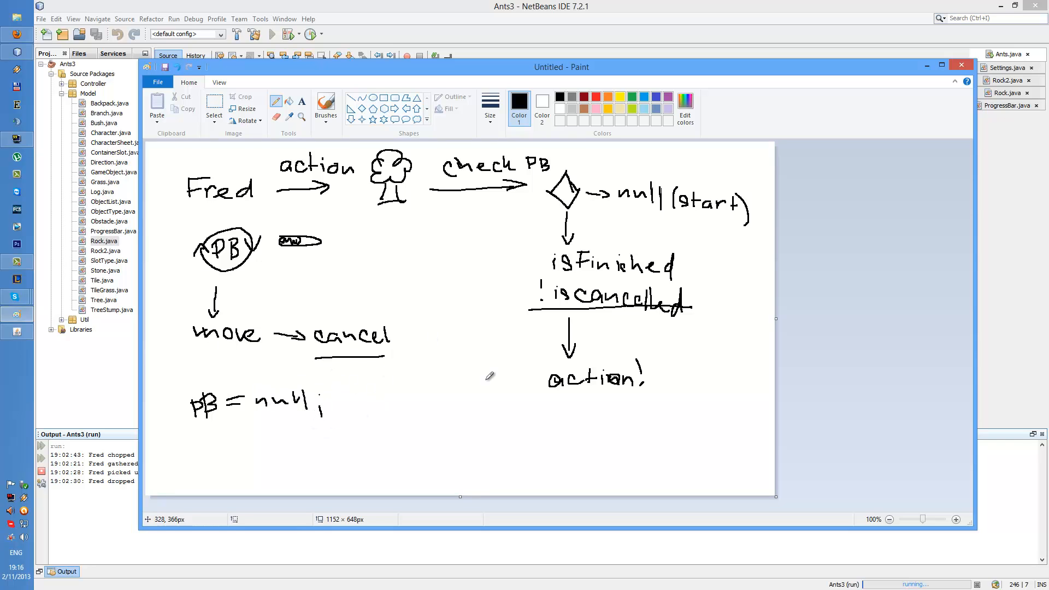
pyautogui.moveTo(191, 435); pyautogui.dragTo(318, 425)
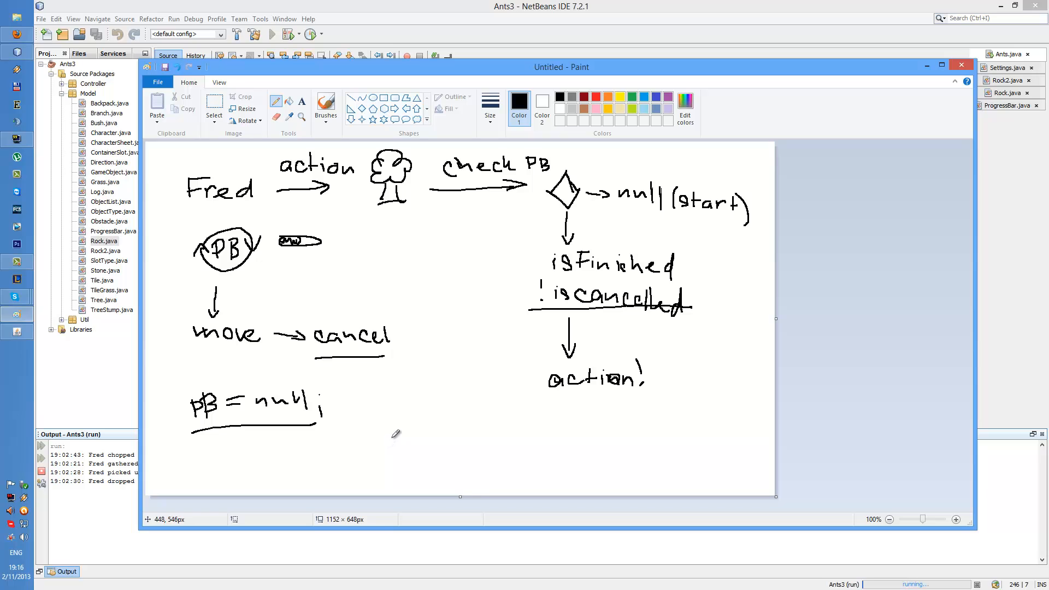
pyautogui.moveTo(428, 442)
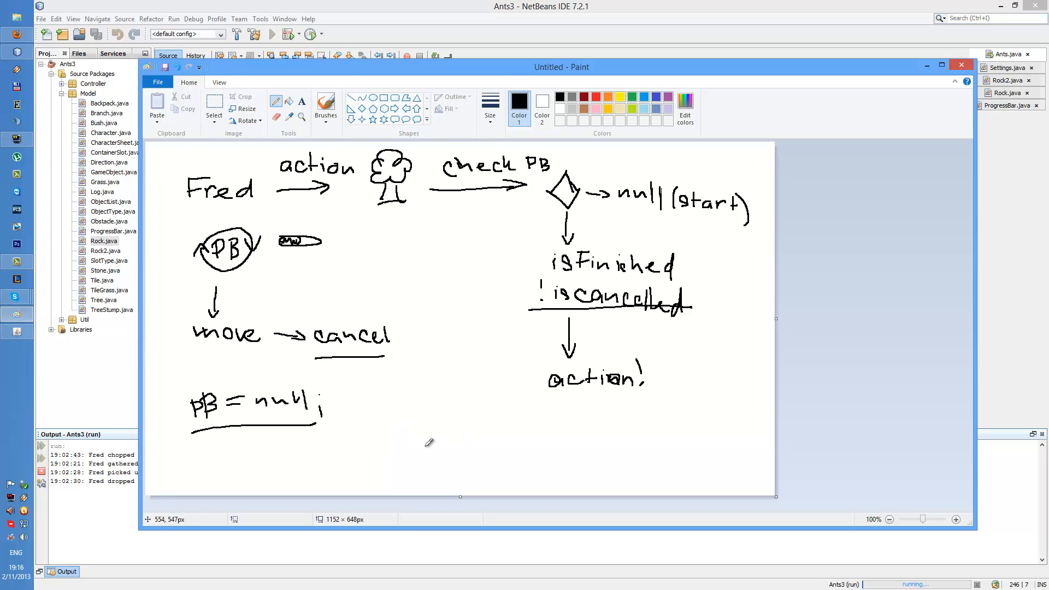
pyautogui.moveTo(418, 429)
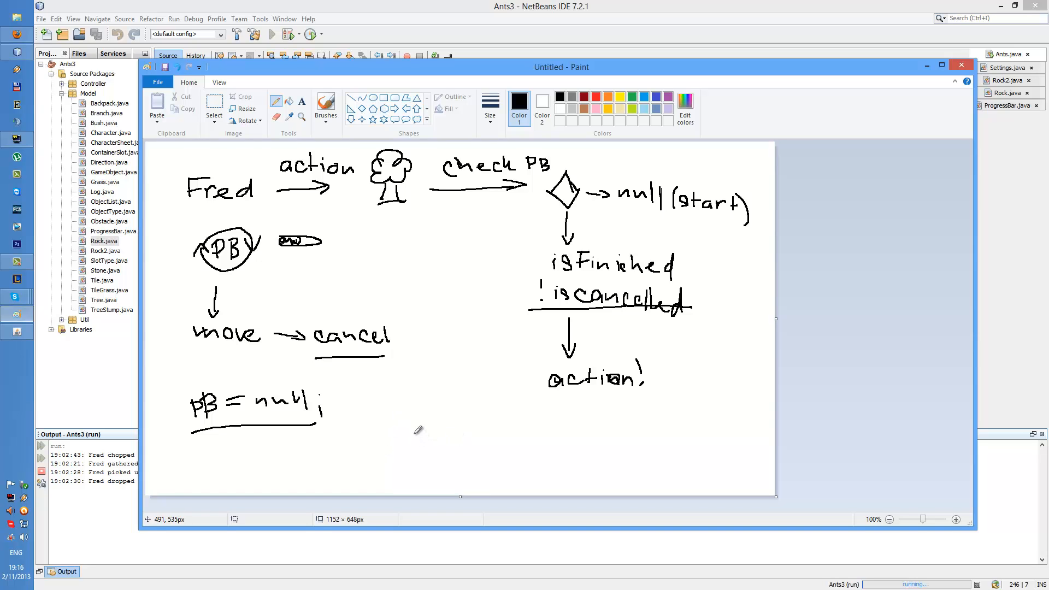
pyautogui.moveTo(418, 428)
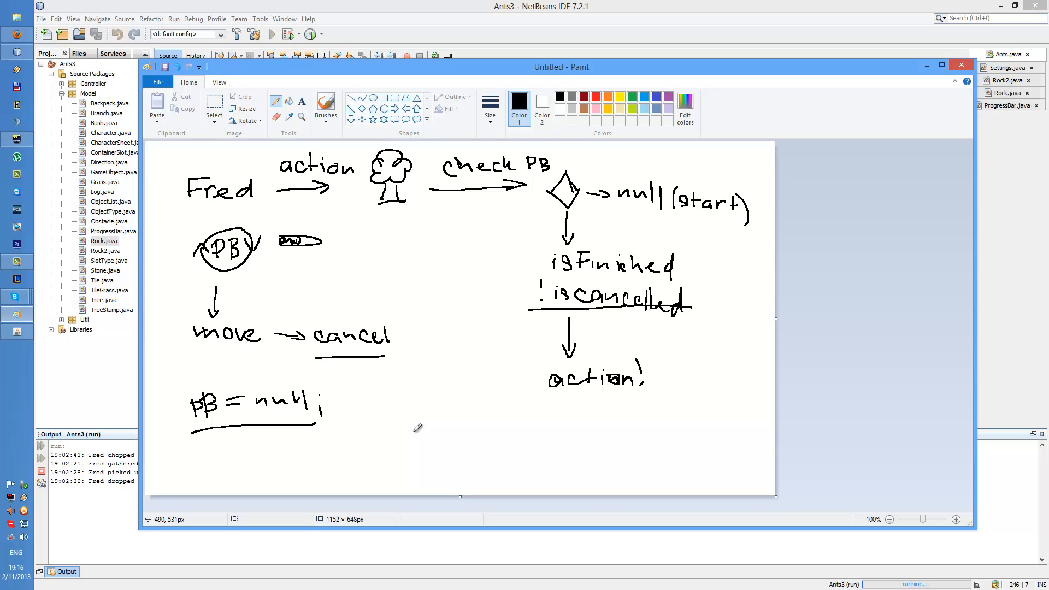
pyautogui.moveTo(372, 387)
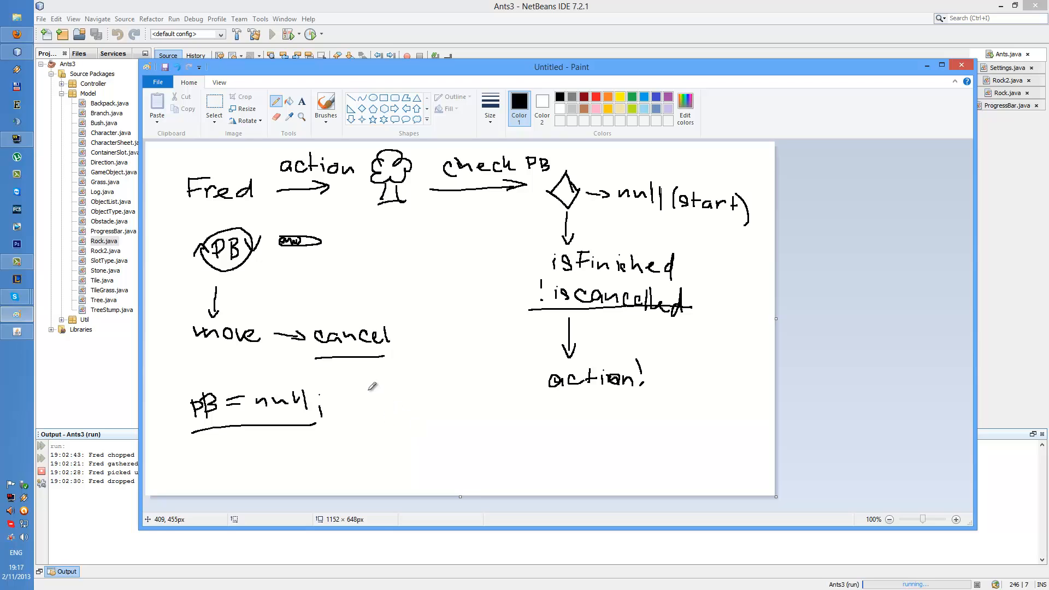
pyautogui.moveTo(359, 381)
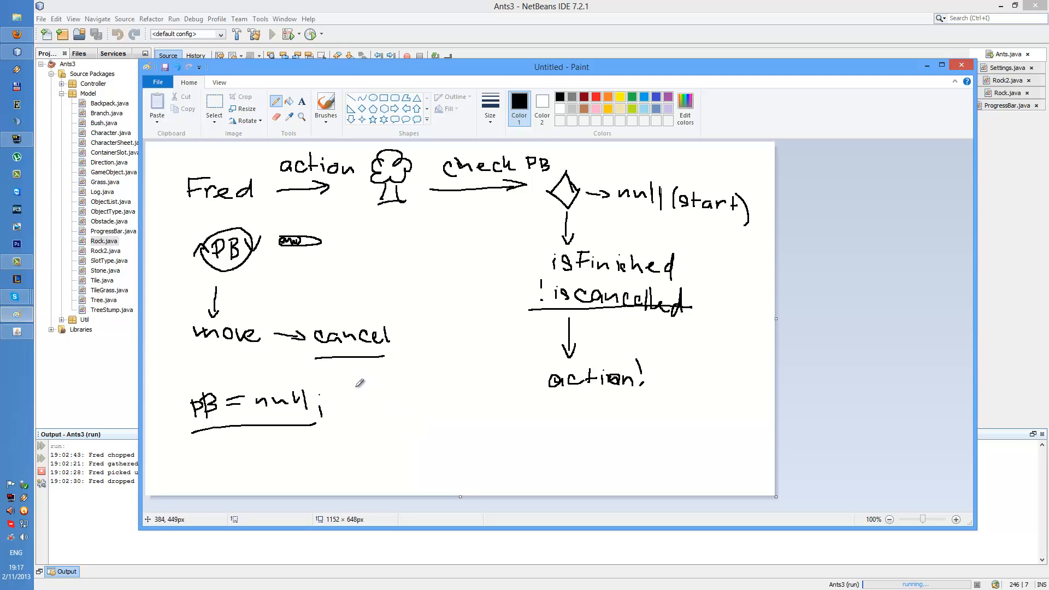
pyautogui.moveTo(459, 353)
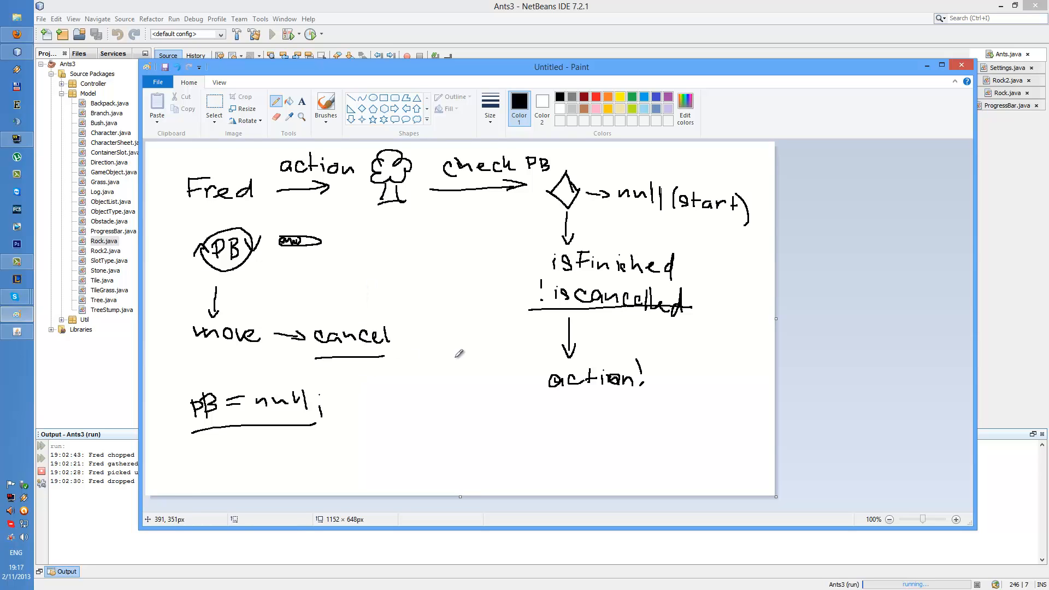
pyautogui.moveTo(366, 388)
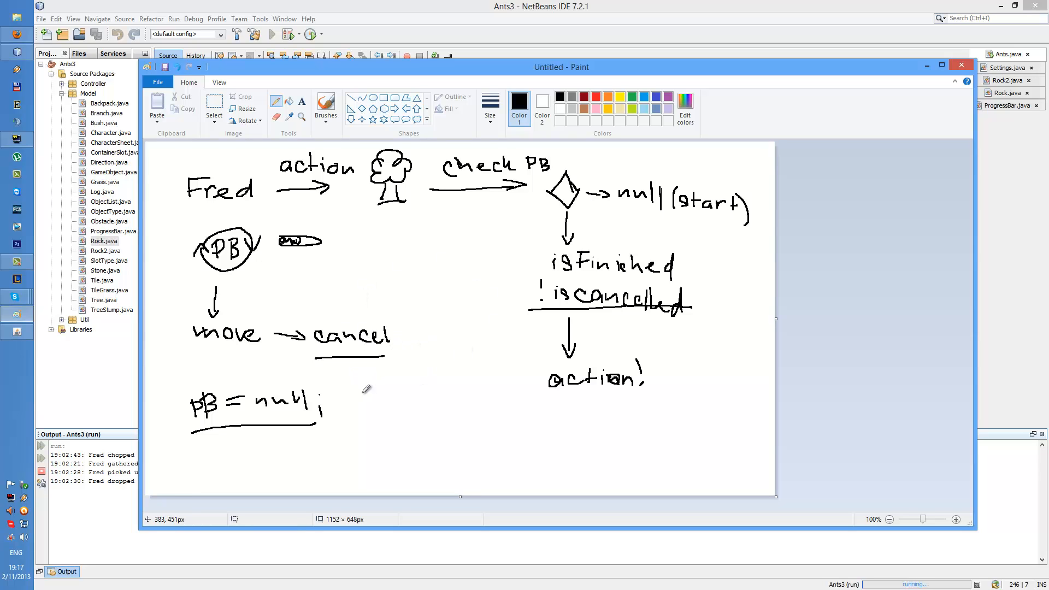
pyautogui.moveTo(381, 380)
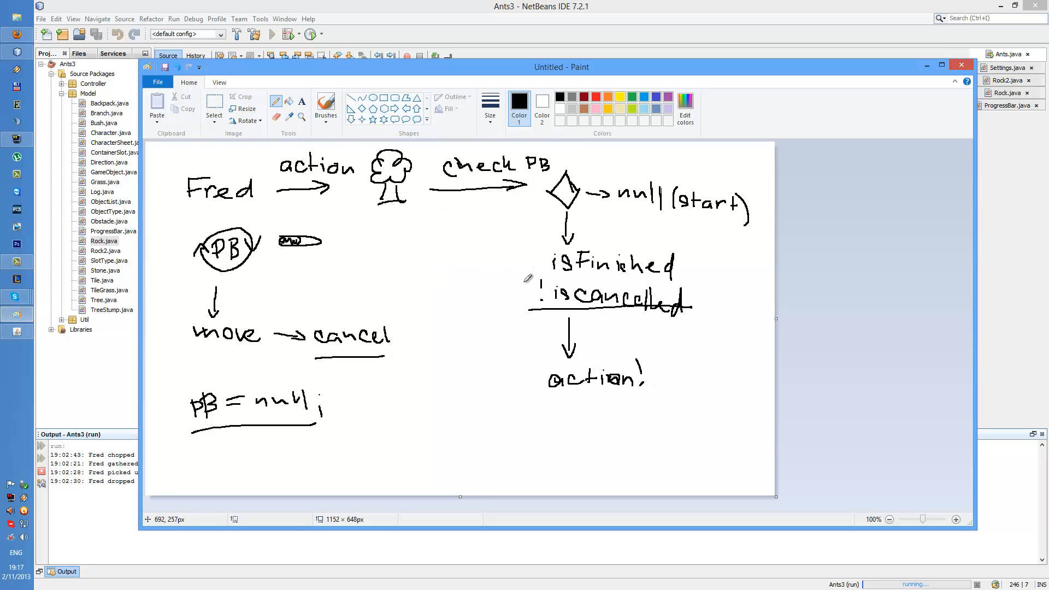
pyautogui.moveTo(531, 277)
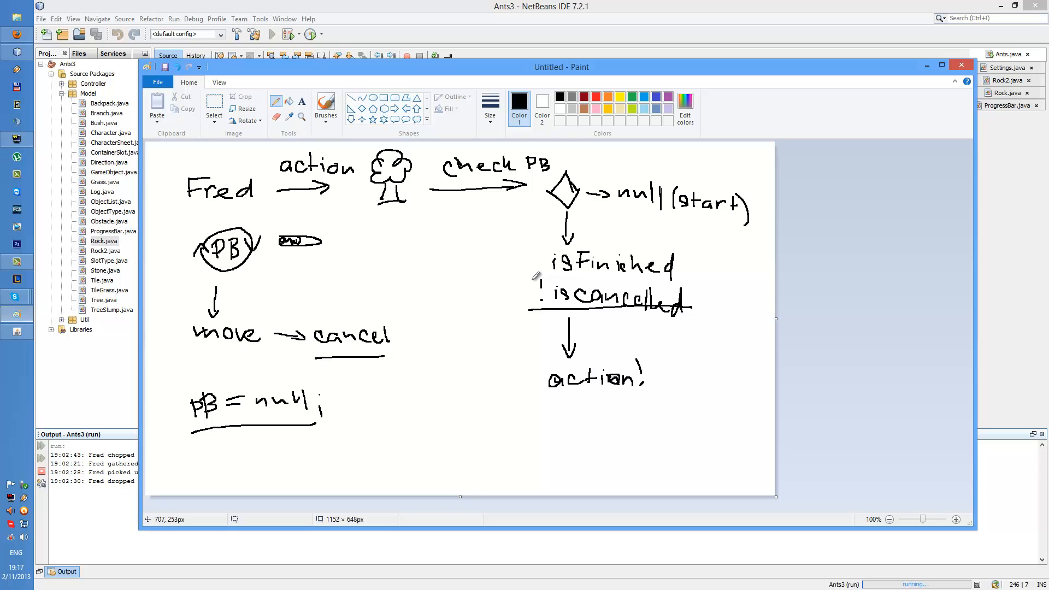
pyautogui.moveTo(446, 277)
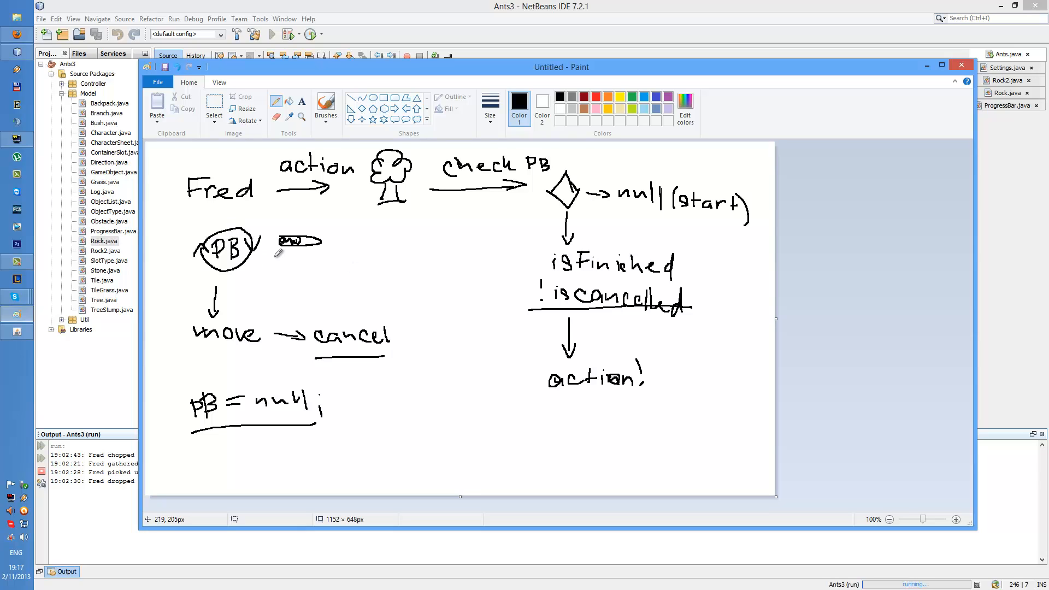
pyautogui.moveTo(540, 238)
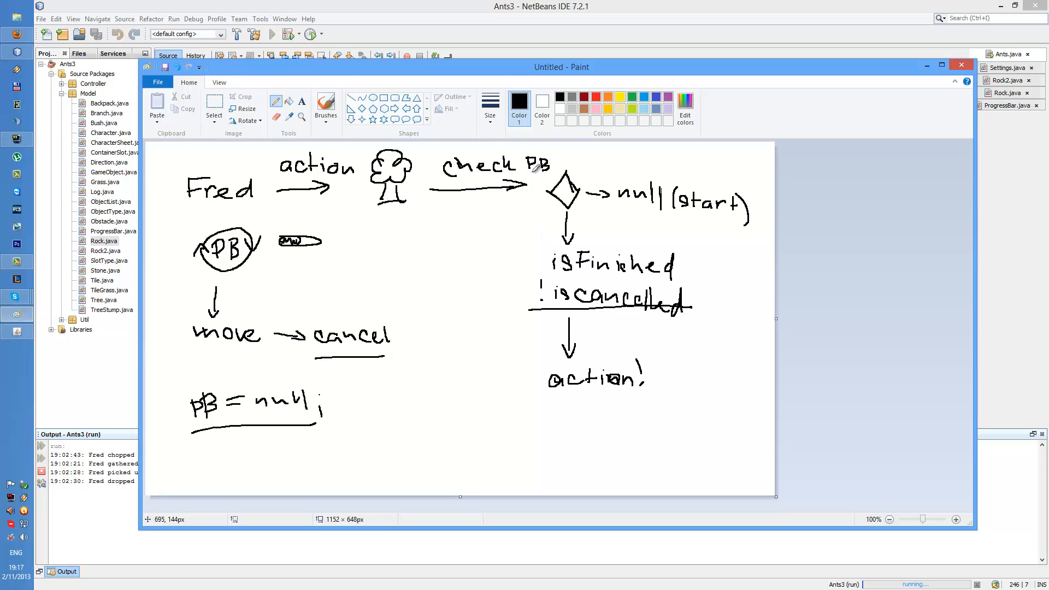
pyautogui.moveTo(524, 320)
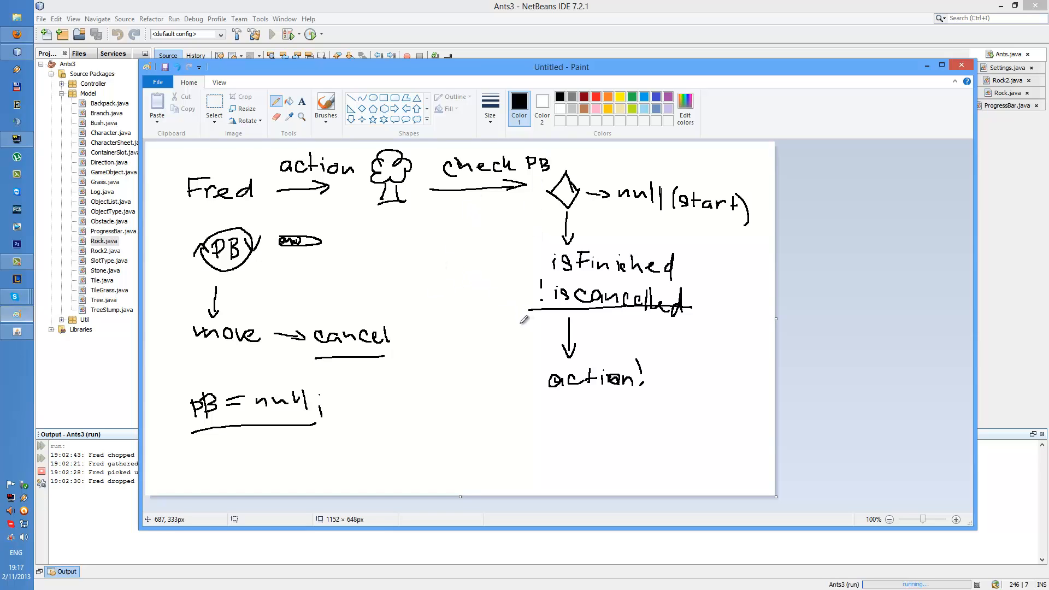
pyautogui.moveTo(461, 260)
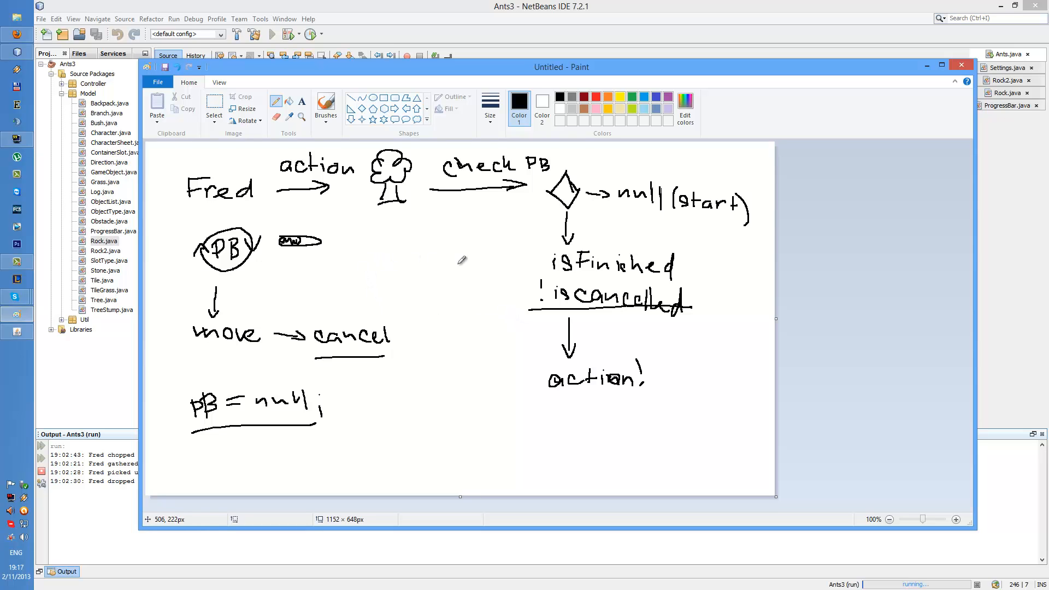
pyautogui.moveTo(562, 299)
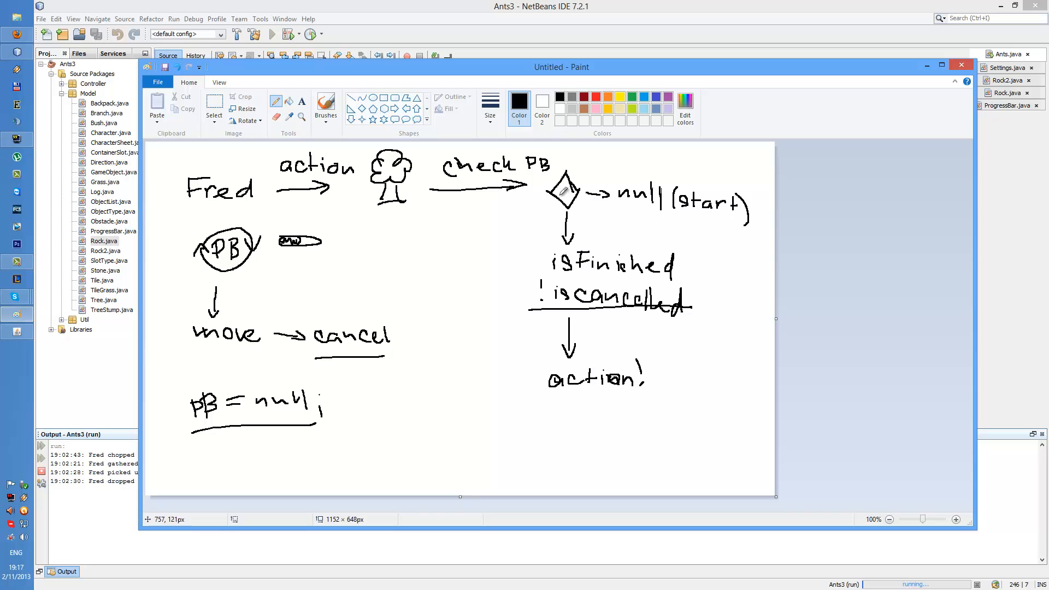
pyautogui.moveTo(599, 327)
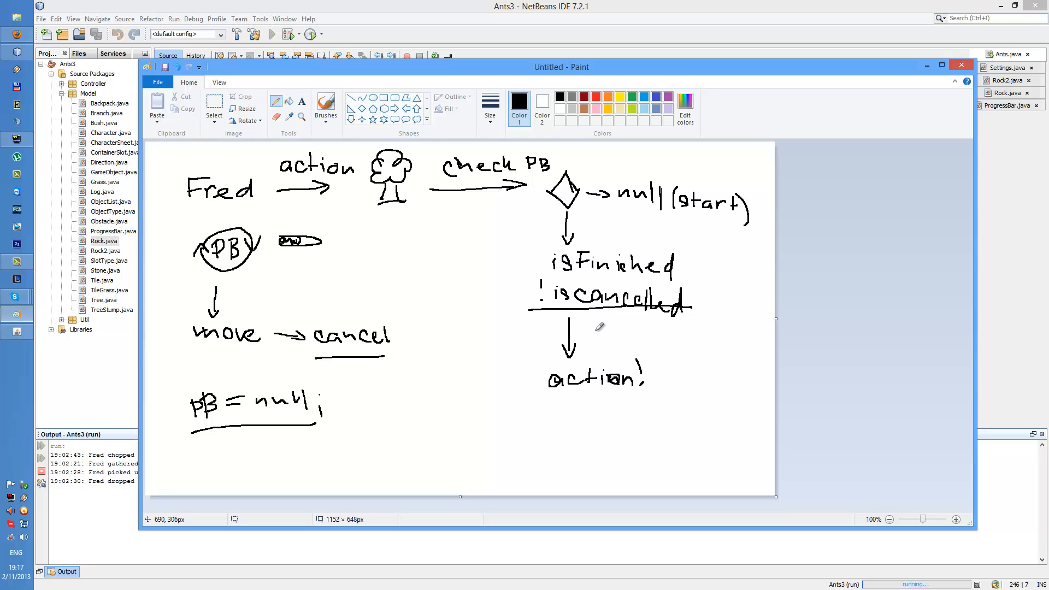
pyautogui.moveTo(549, 208)
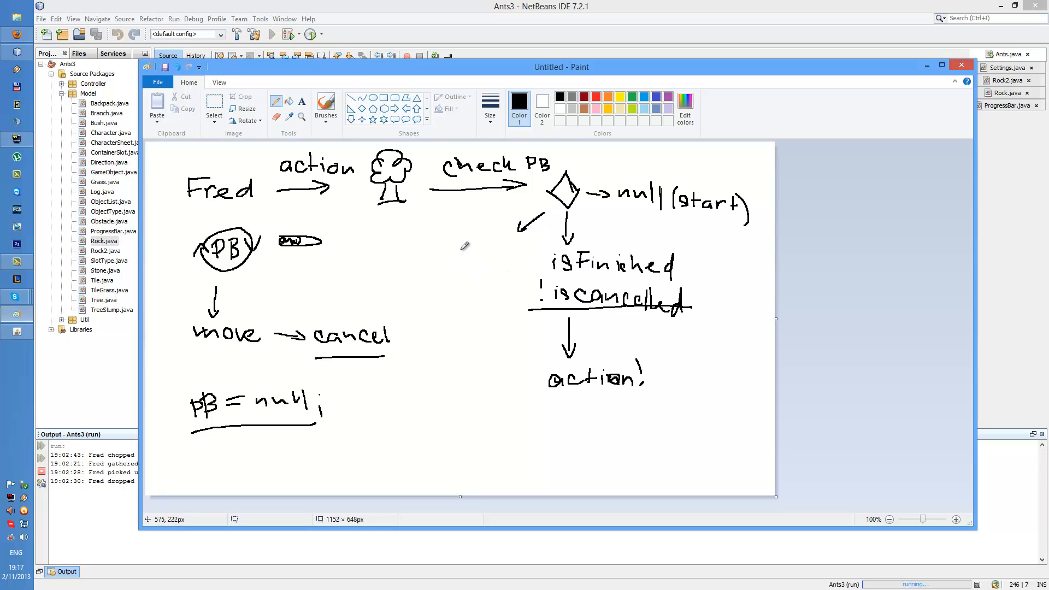
pyautogui.moveTo(449, 238)
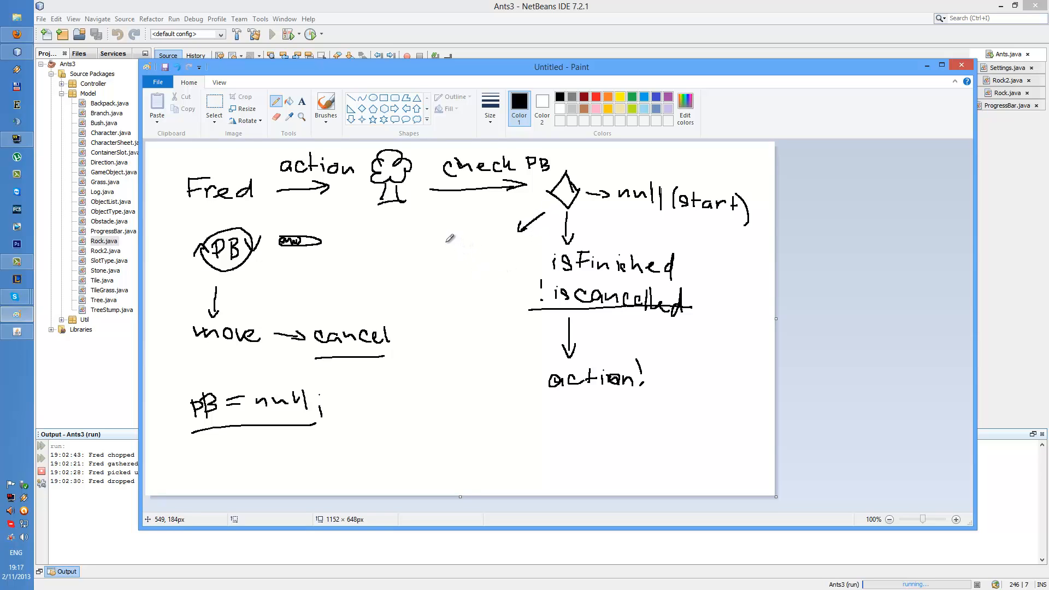
# Handwrite 'null?' at the end of the down-left branch arrow from the diamond
pyautogui.moveTo(441, 241); pyautogui.dragTo(505, 250)
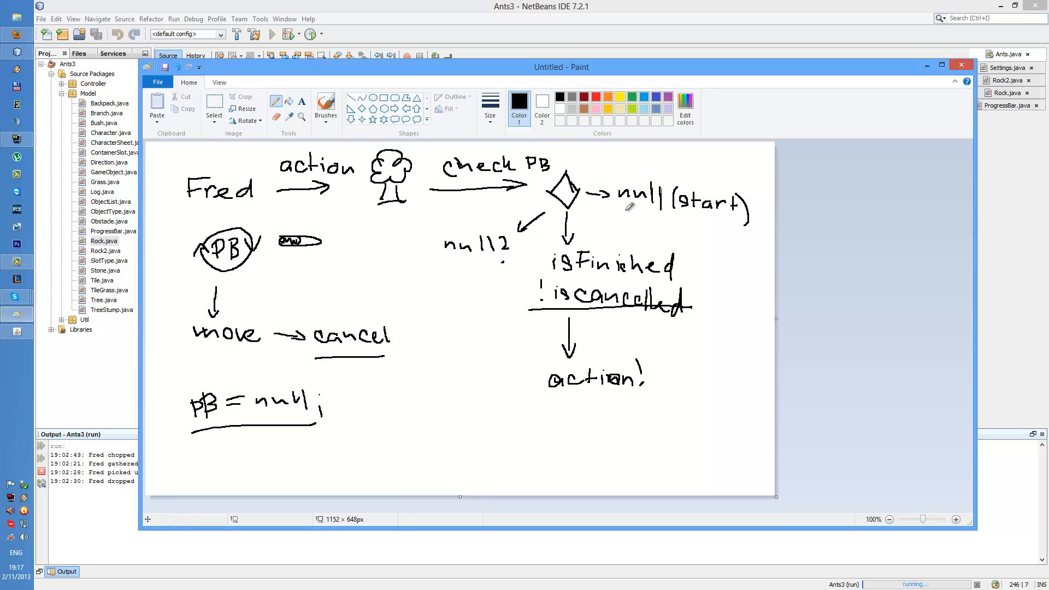
pyautogui.moveTo(539, 218)
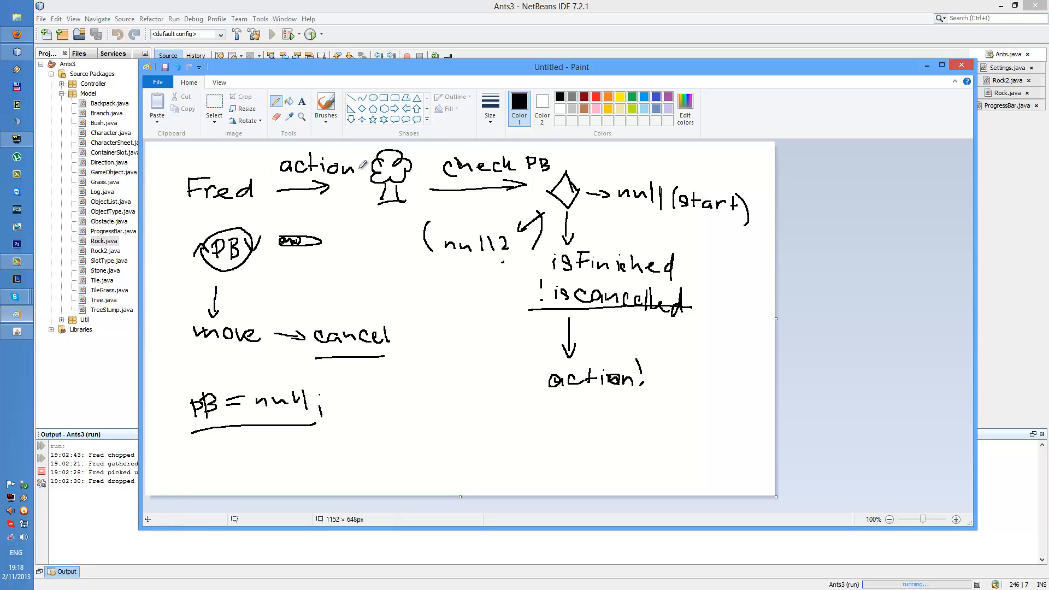
pyautogui.moveTo(694, 214)
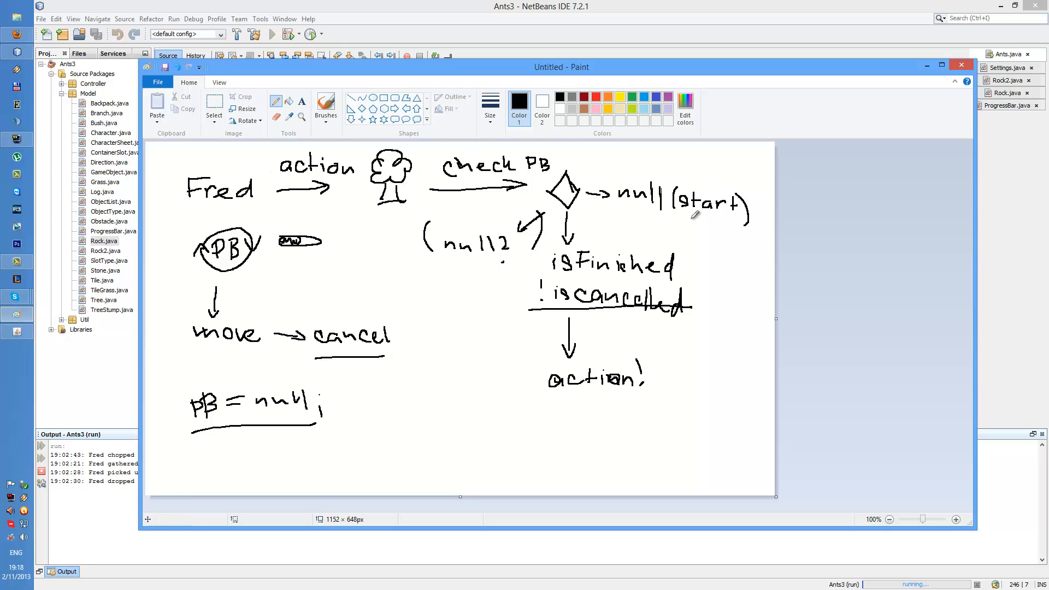
pyautogui.moveTo(710, 215)
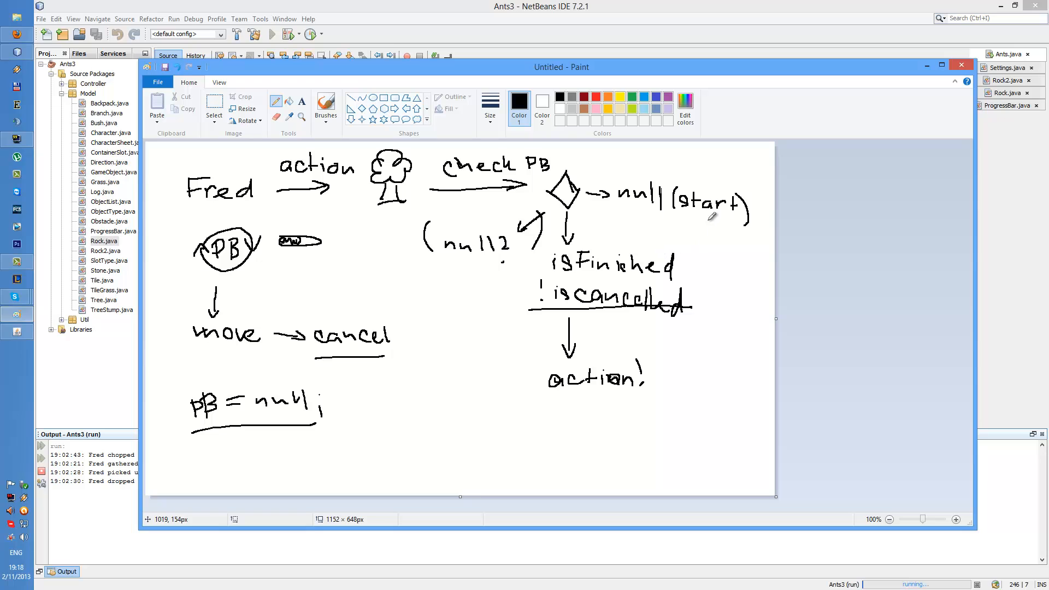
pyautogui.moveTo(686, 224)
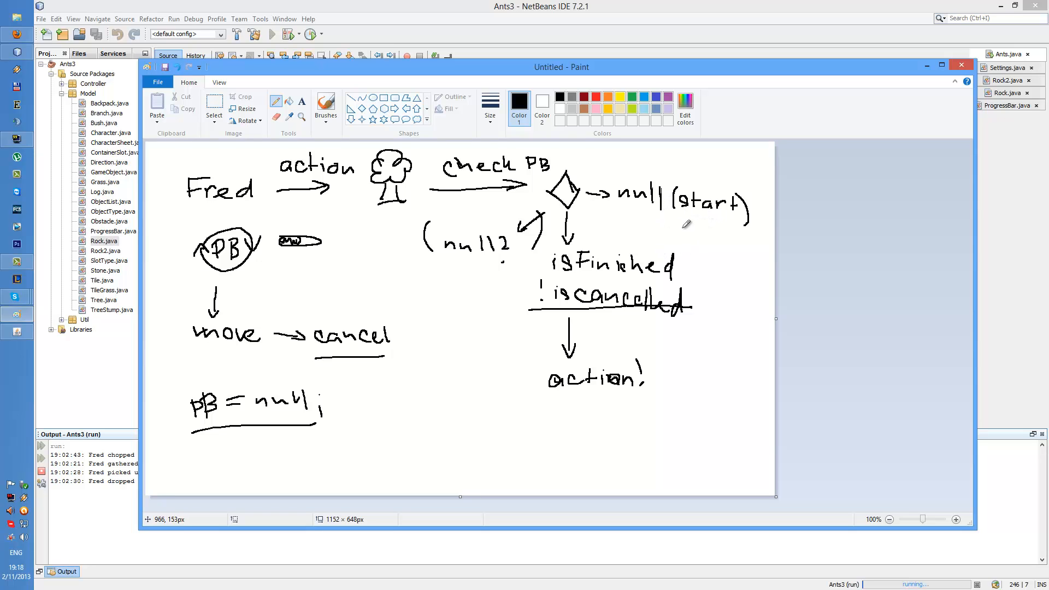
pyautogui.moveTo(658, 187)
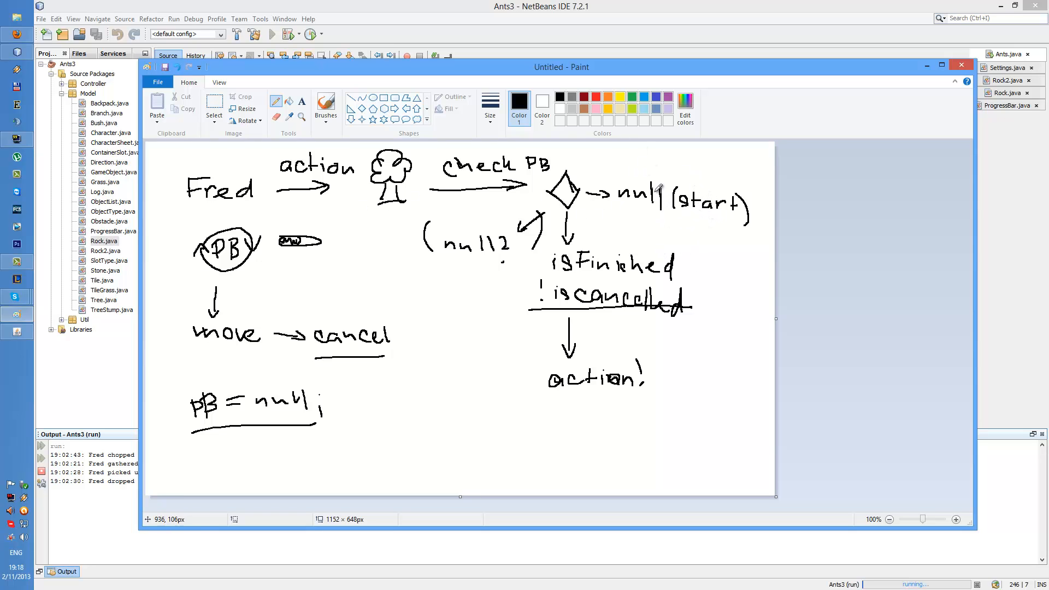
pyautogui.moveTo(577, 210)
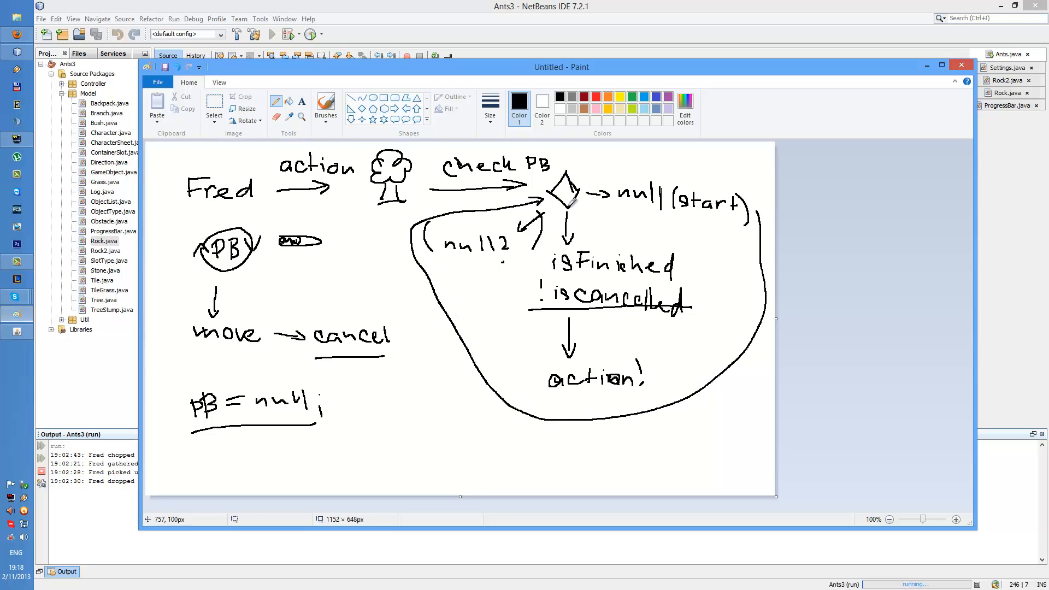
pyautogui.moveTo(572, 253)
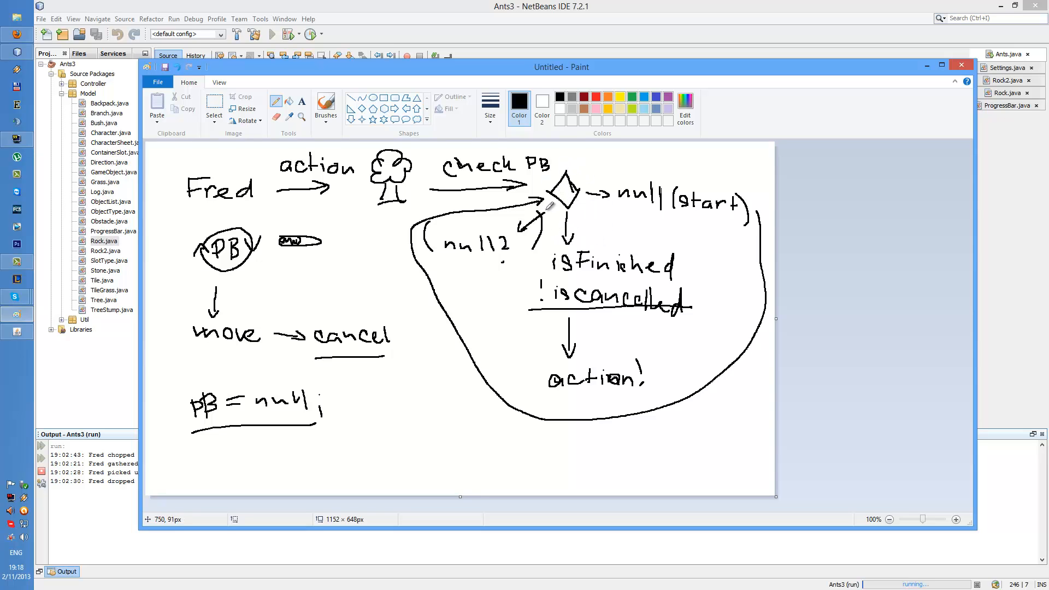
pyautogui.moveTo(659, 292)
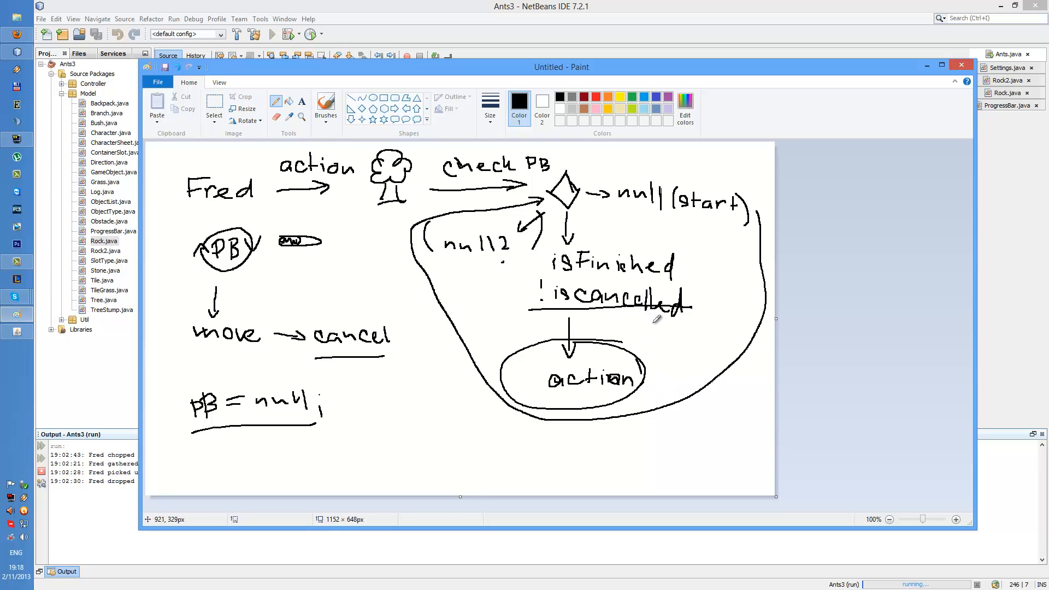
pyautogui.moveTo(623, 277)
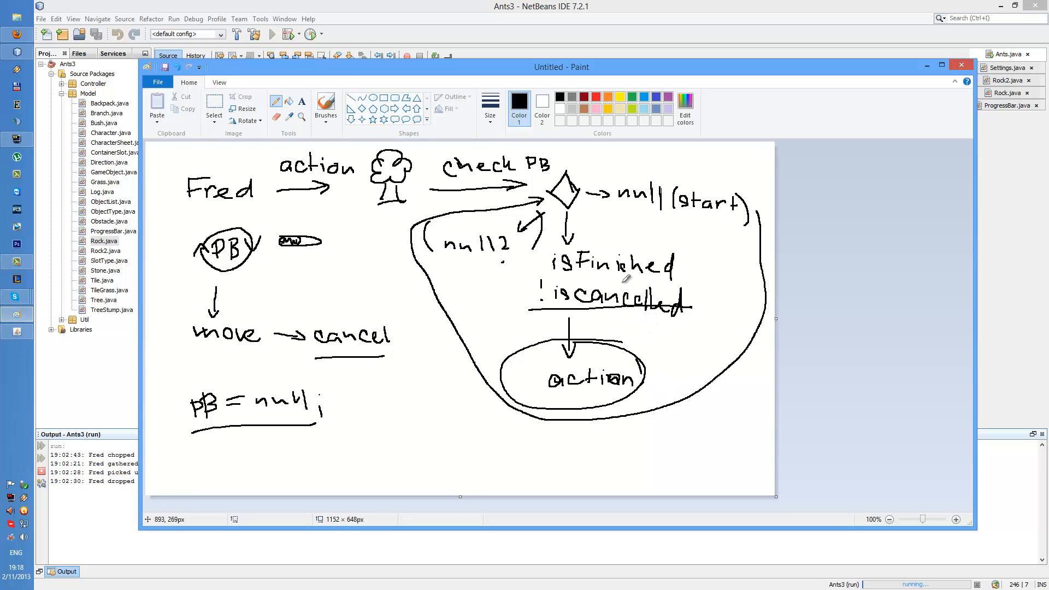
pyautogui.moveTo(548, 214)
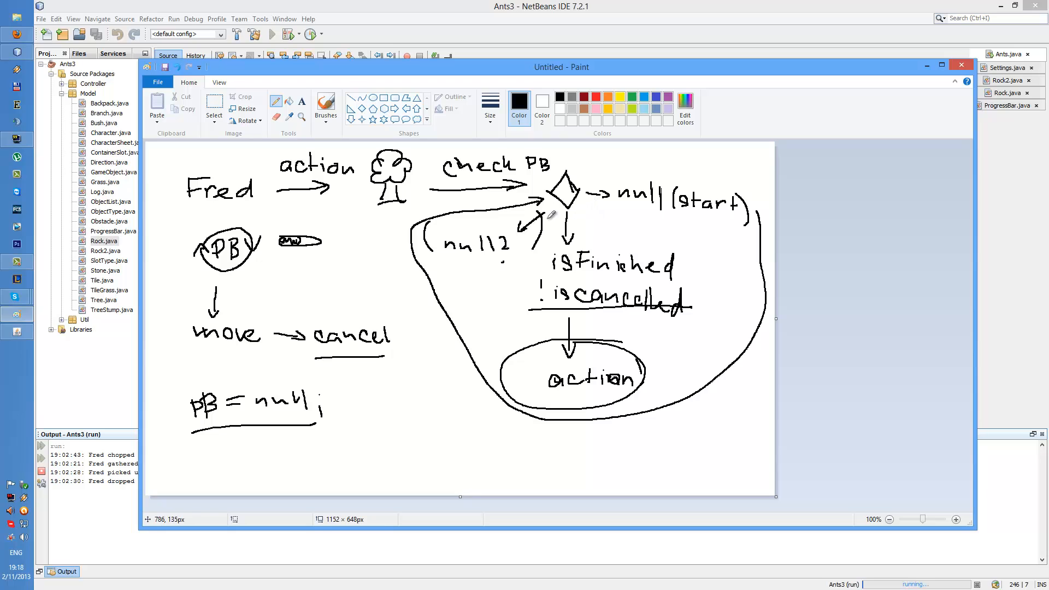
pyautogui.moveTo(612, 191)
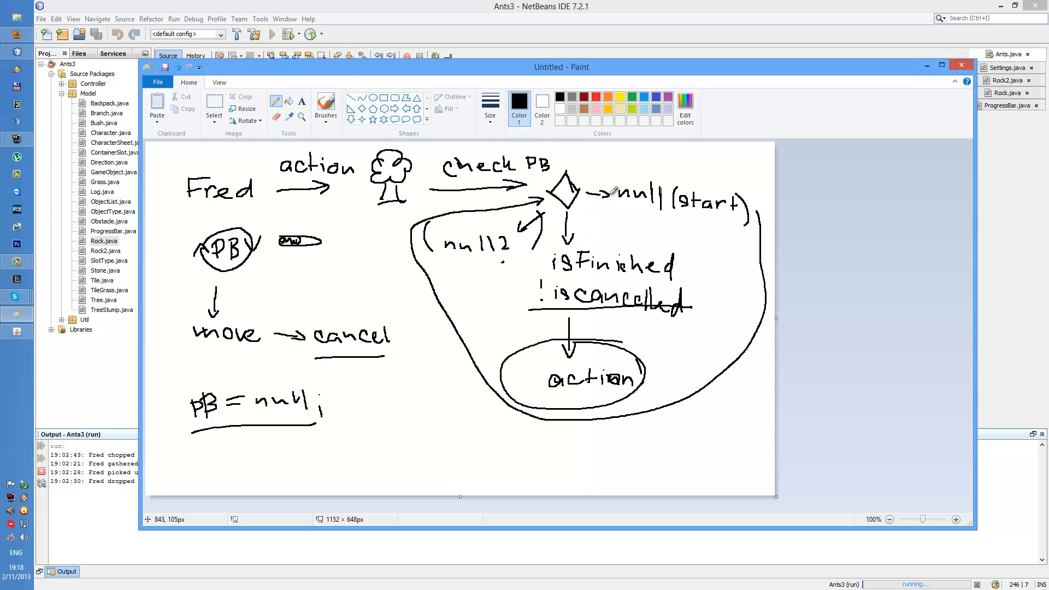